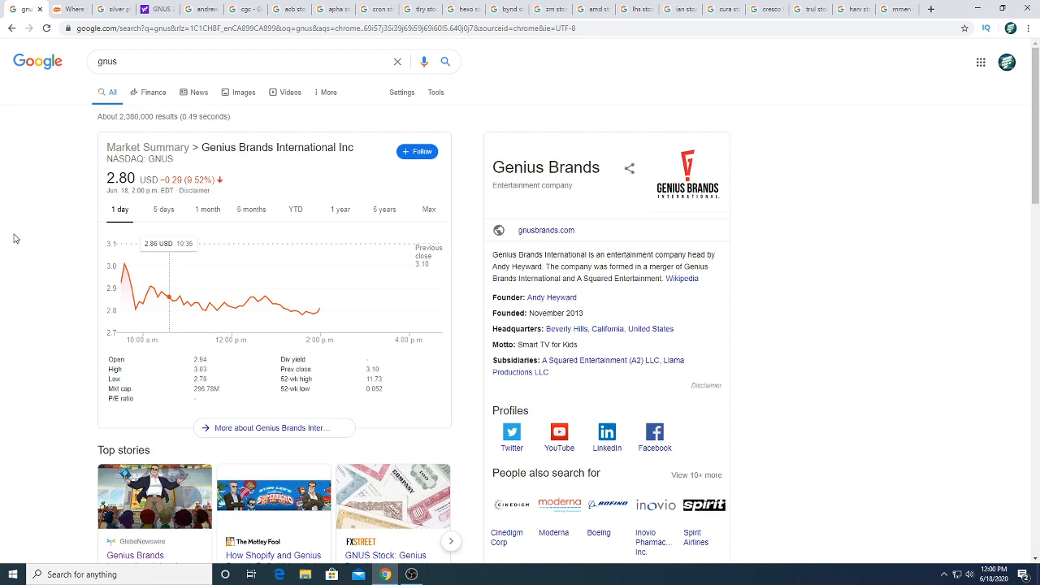
mouse_move(68, 246)
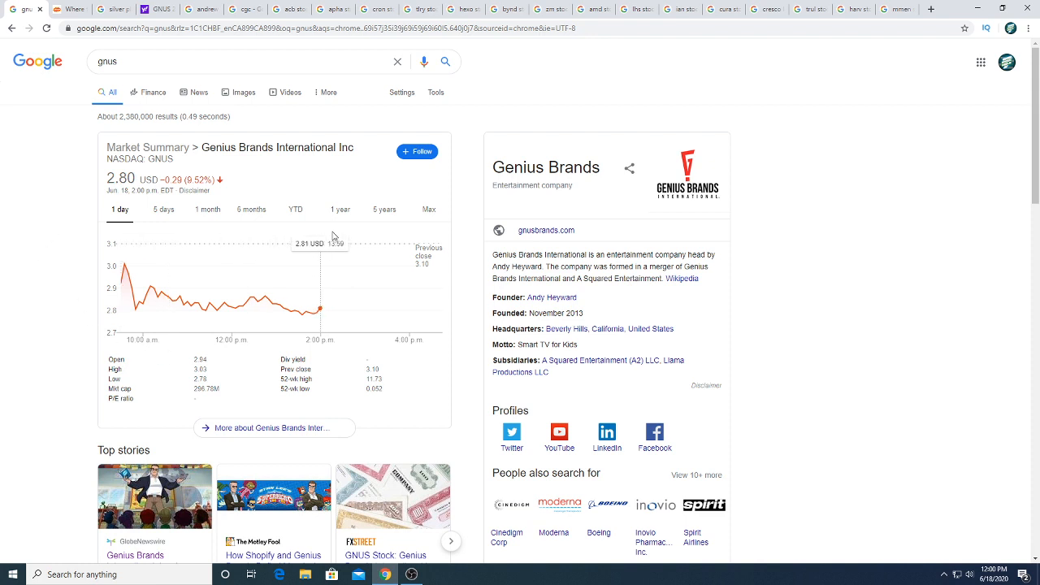
Switch the Genius Brands GNUS chart to the 1-month range
click(208, 209)
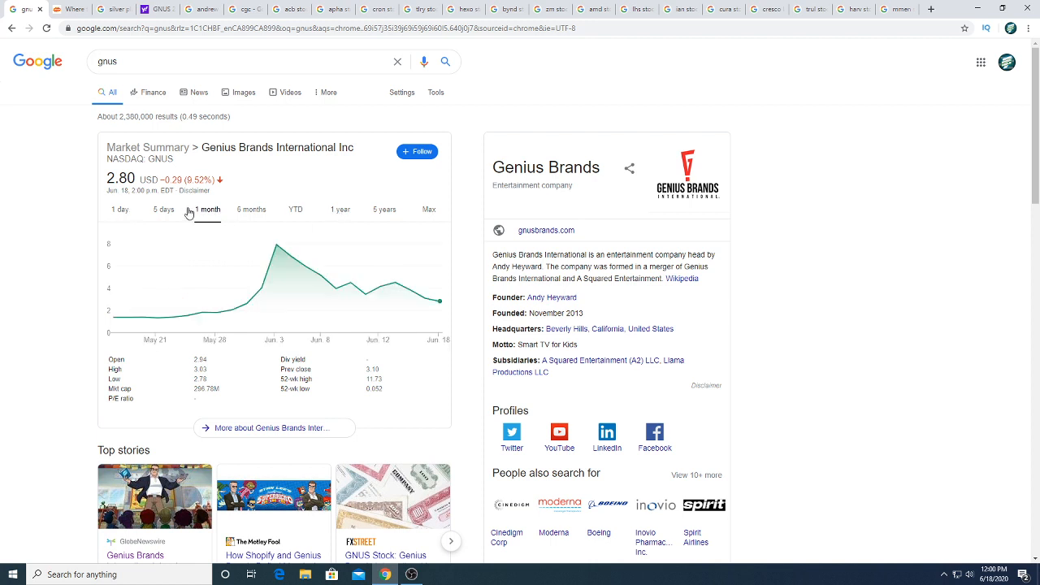
mouse_move(281, 298)
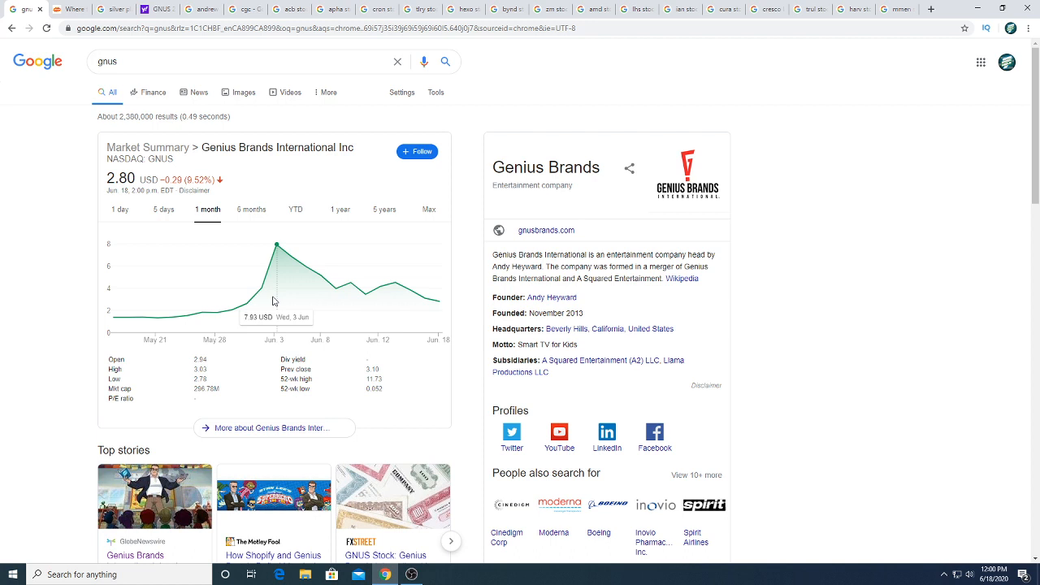
mouse_move(281, 303)
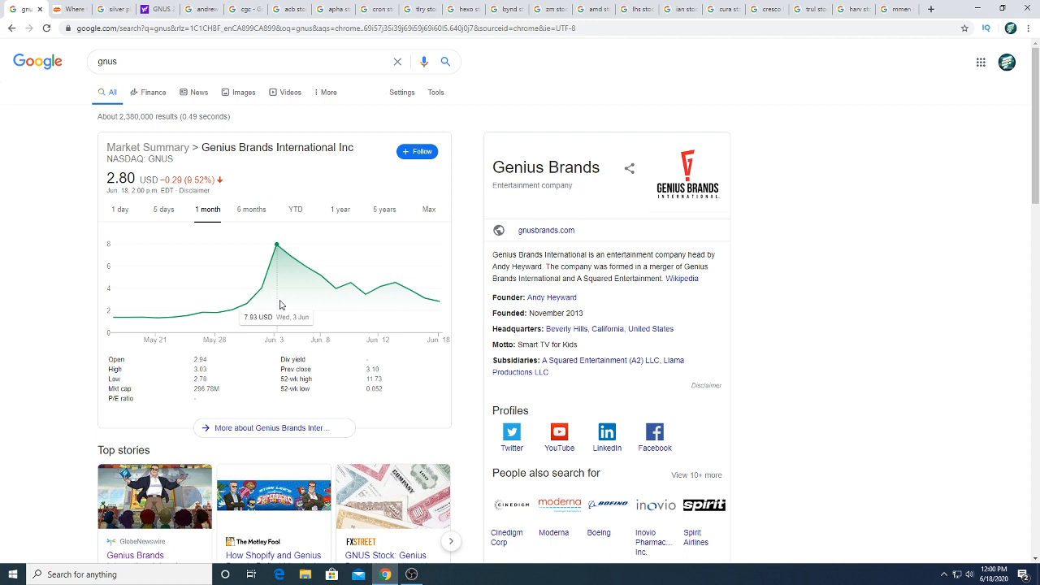
mouse_move(247, 303)
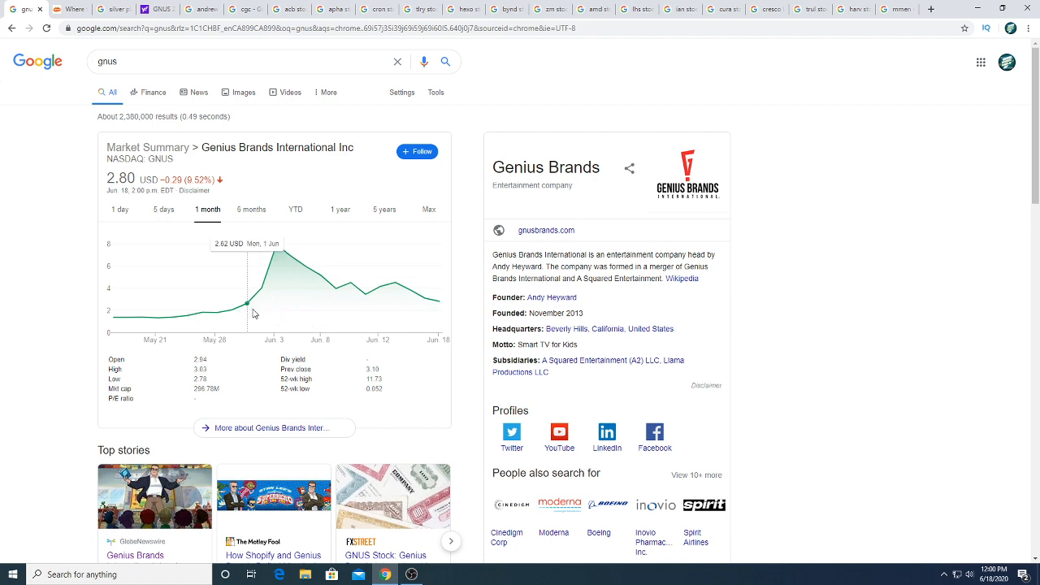
mouse_move(261, 291)
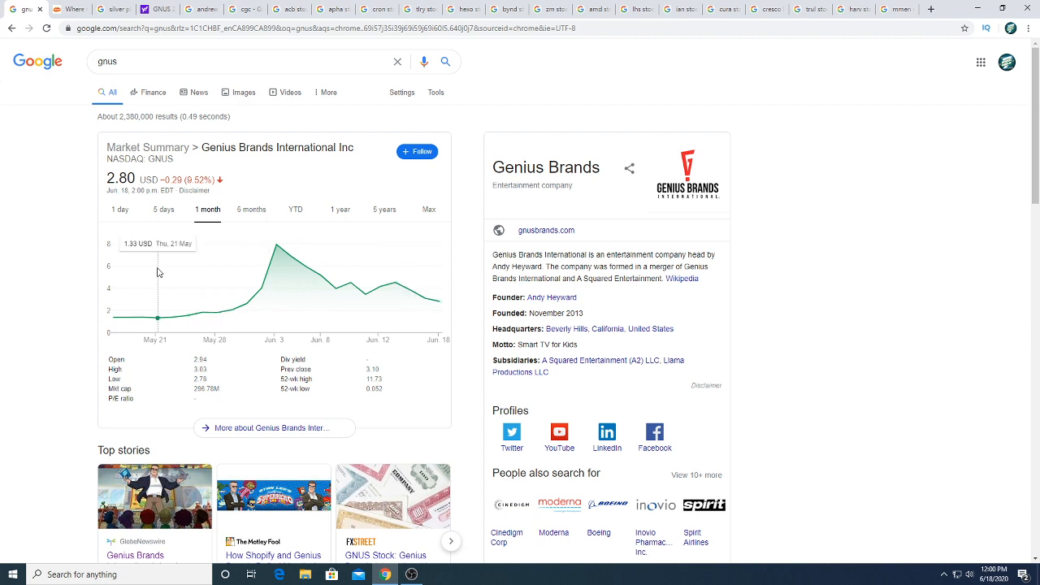
mouse_move(195, 289)
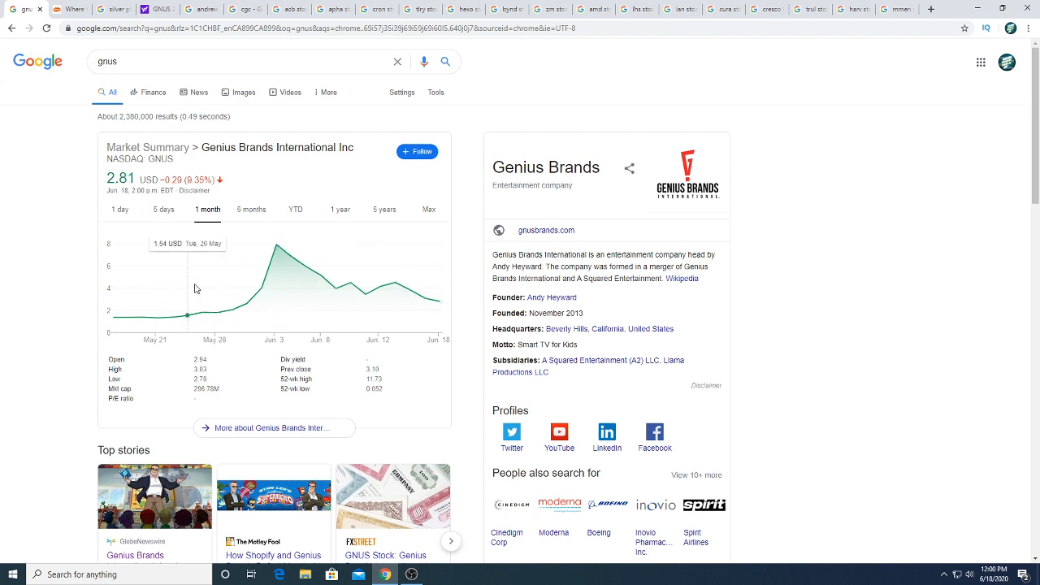
mouse_move(248, 289)
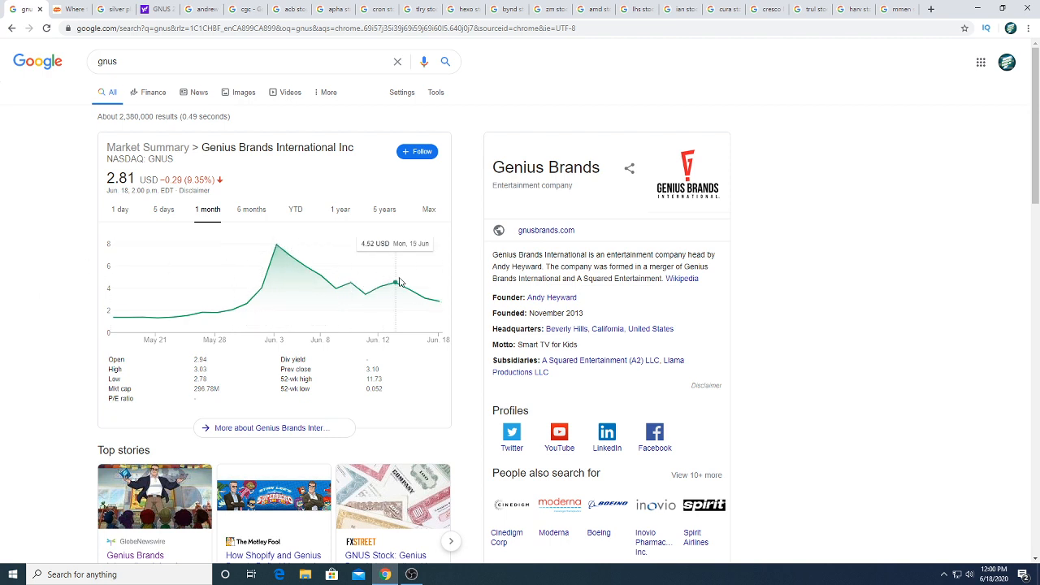
scroll(down, 3)
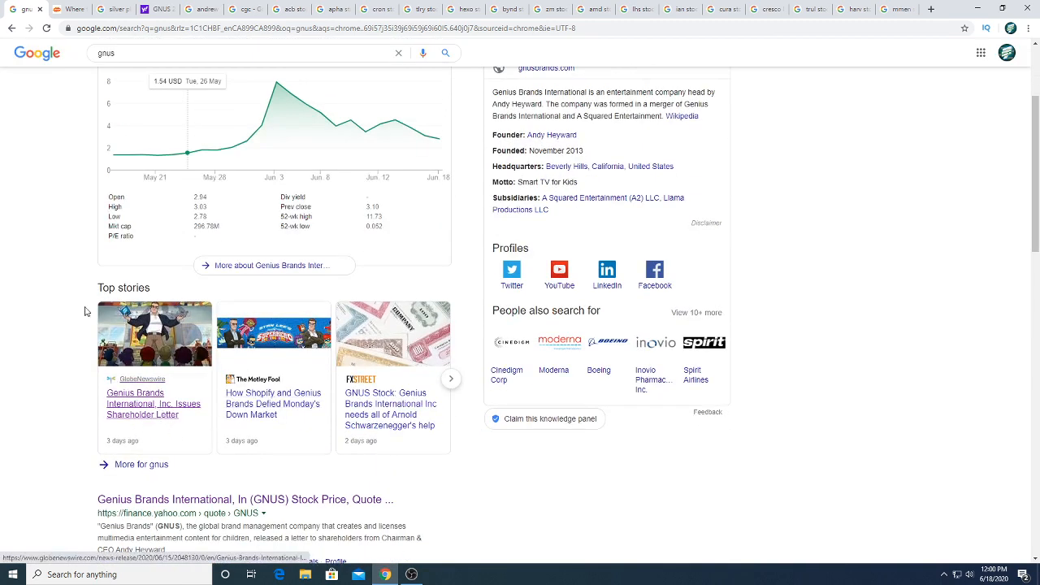
scroll(up, 3)
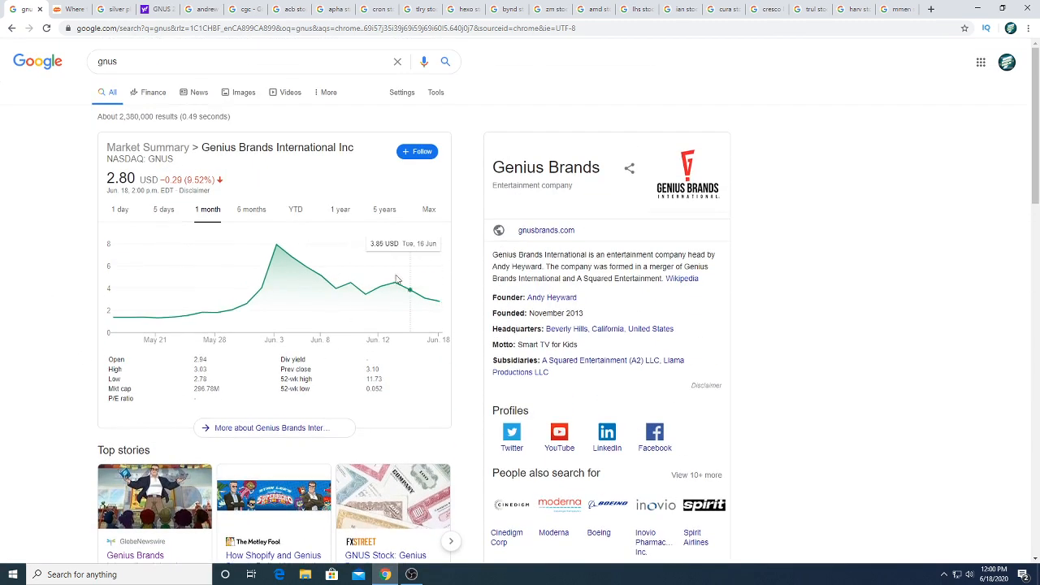
mouse_move(406, 326)
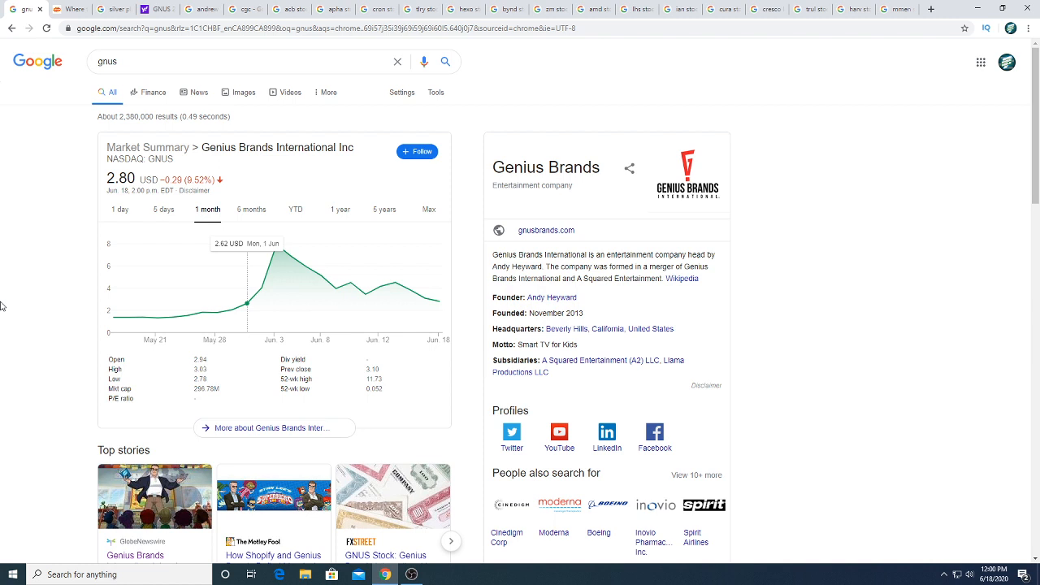
mouse_move(113, 317)
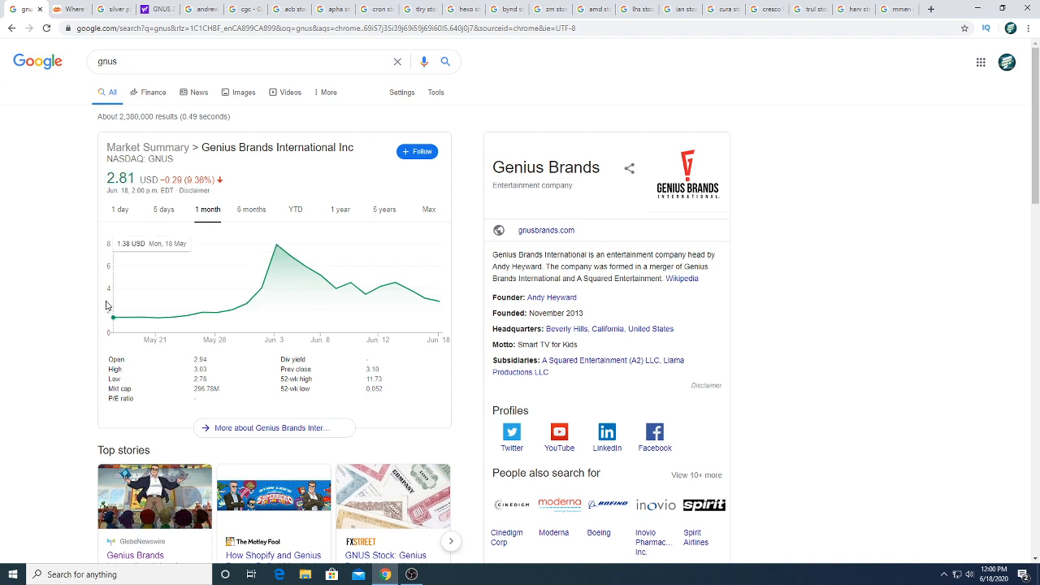
mouse_move(426, 296)
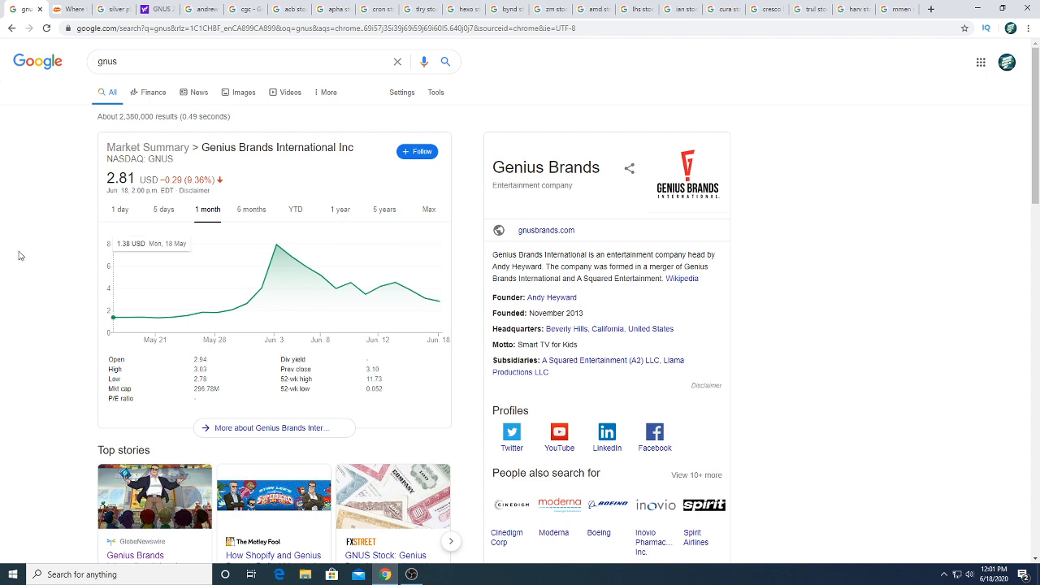
mouse_move(146, 295)
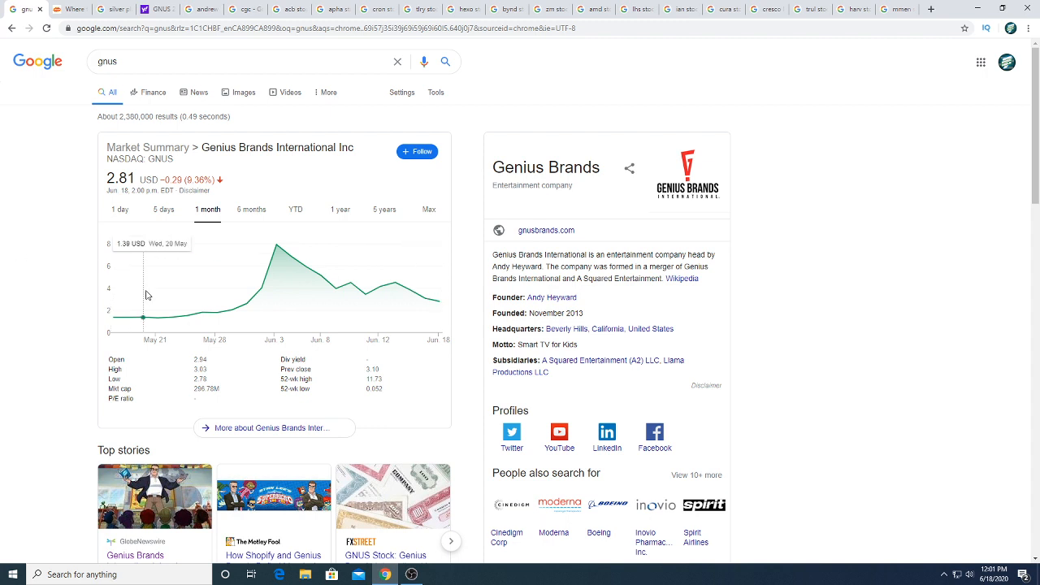
mouse_move(174, 312)
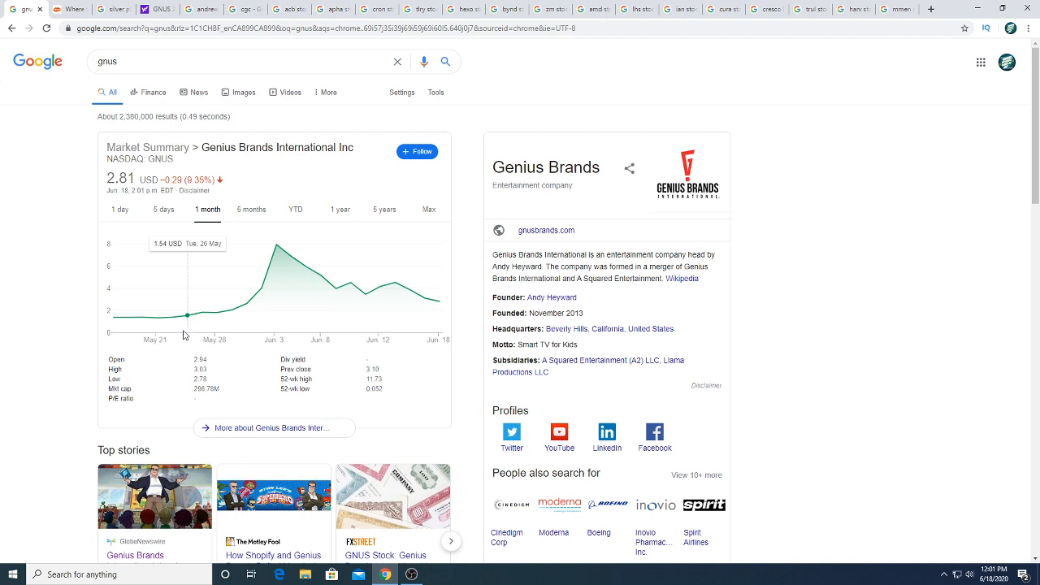
mouse_move(126, 317)
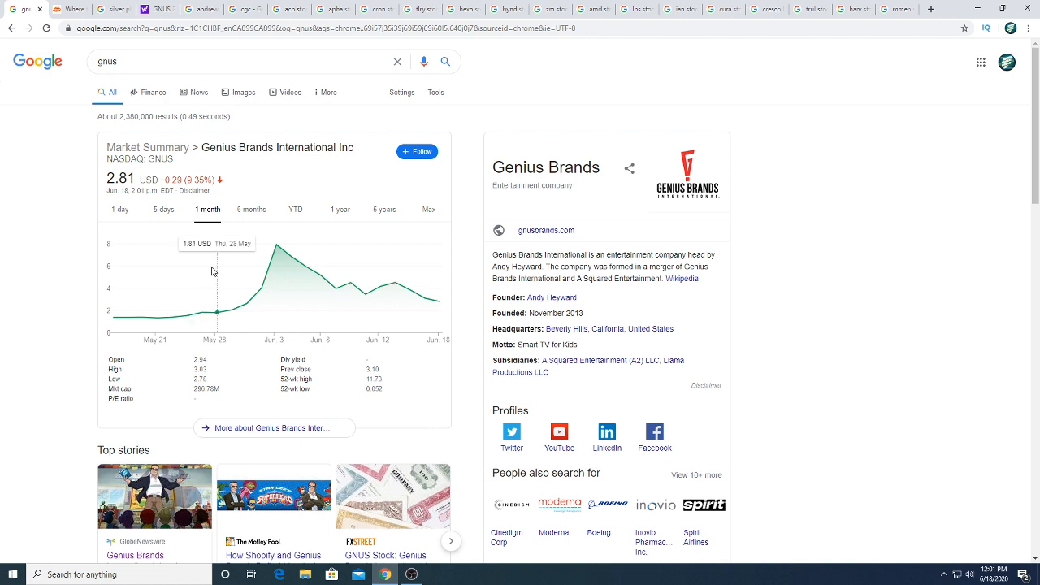
mouse_move(342, 301)
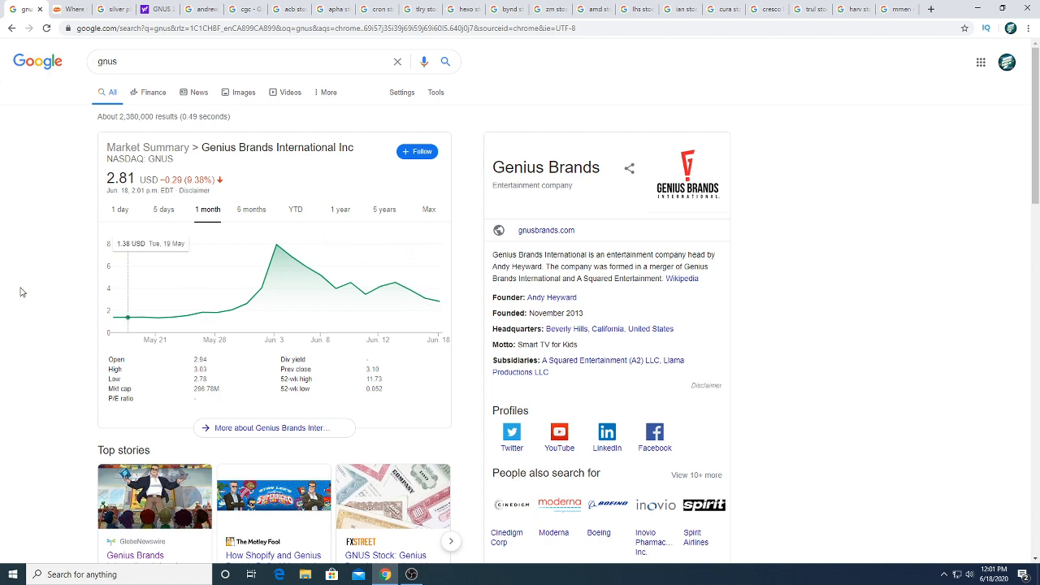
mouse_move(110, 289)
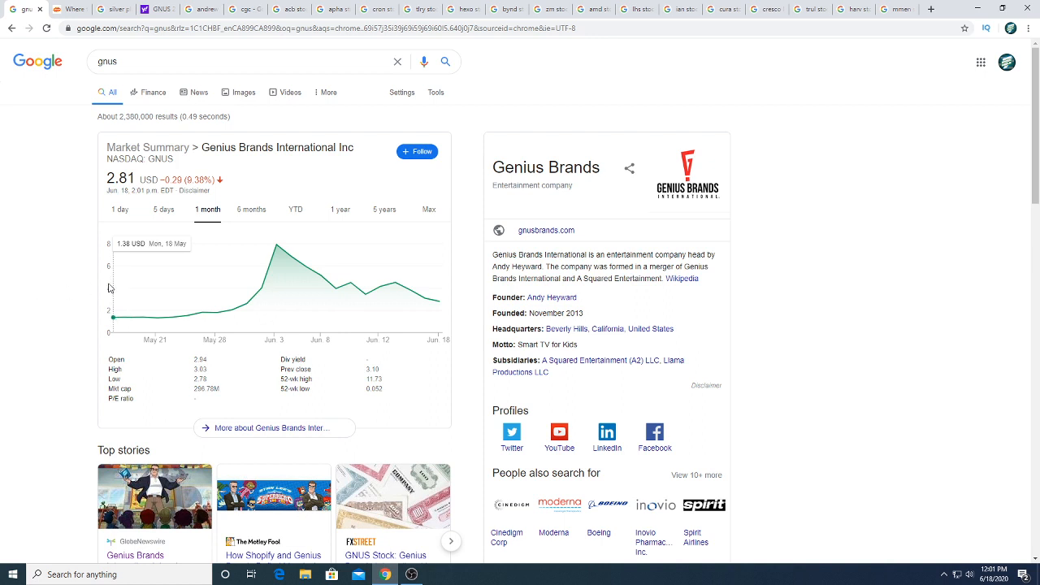
mouse_move(202, 311)
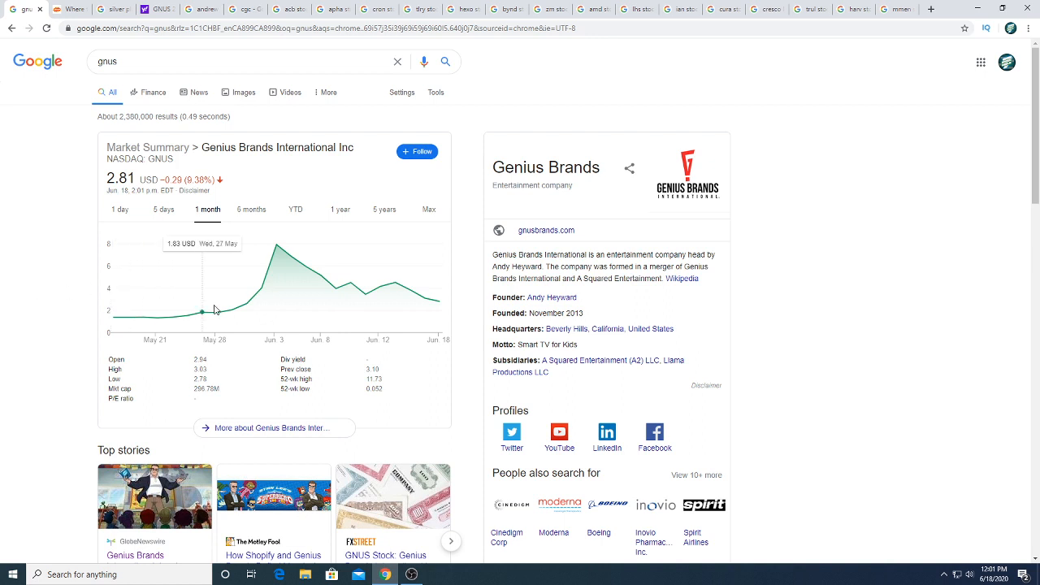
mouse_move(291, 256)
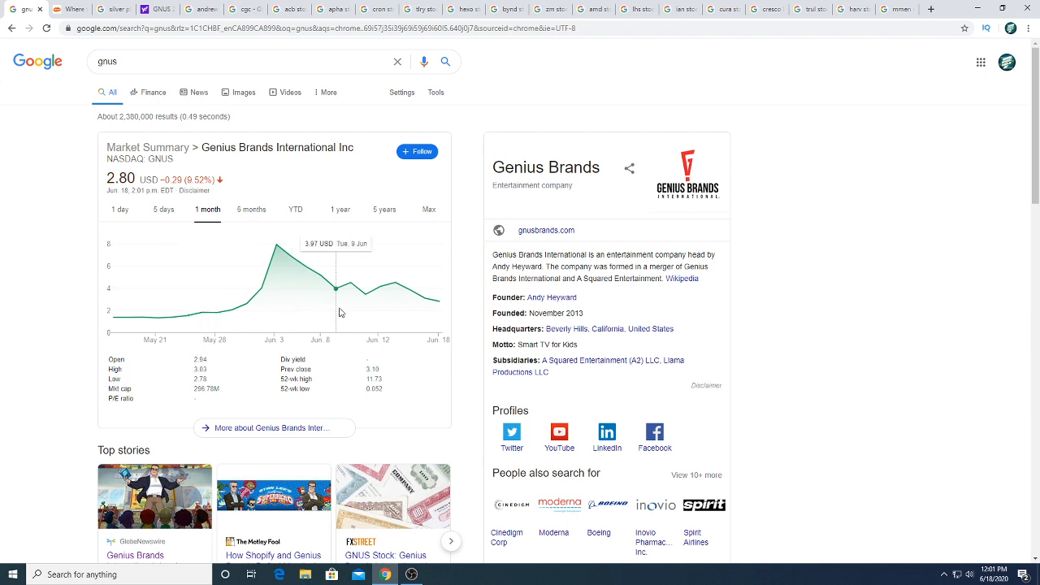
mouse_move(433, 315)
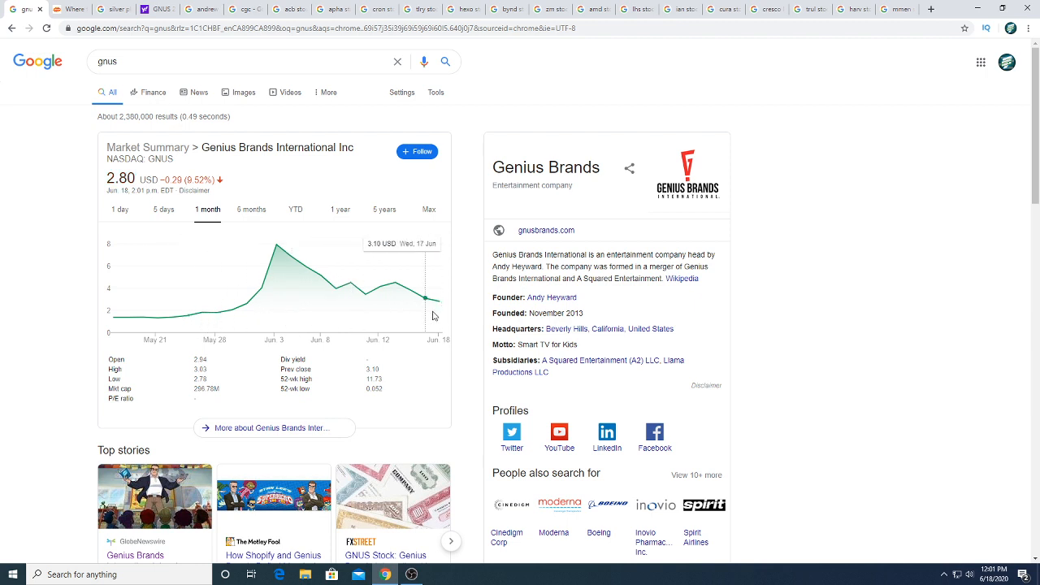
mouse_move(439, 302)
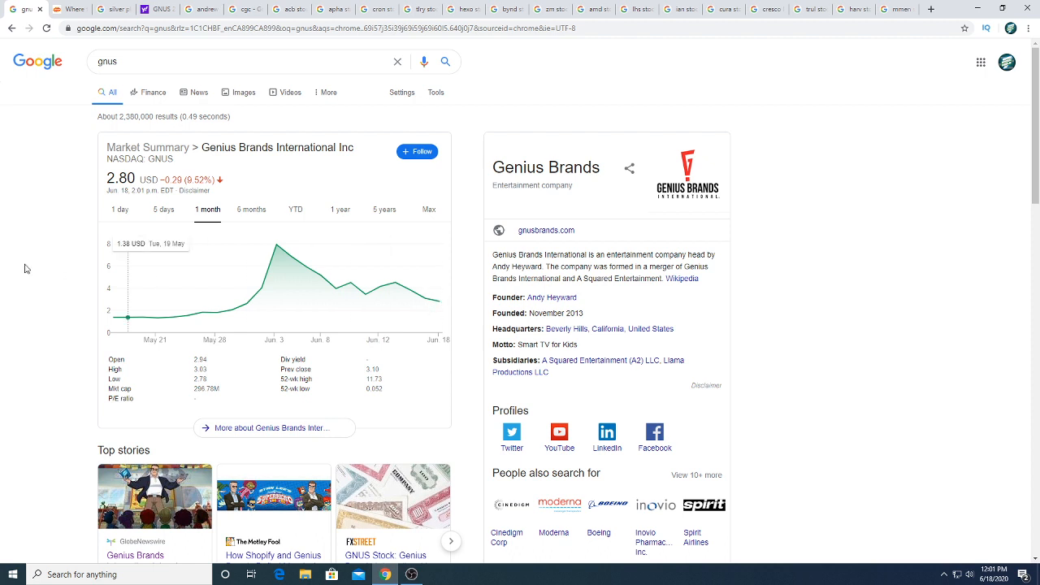
mouse_move(46, 273)
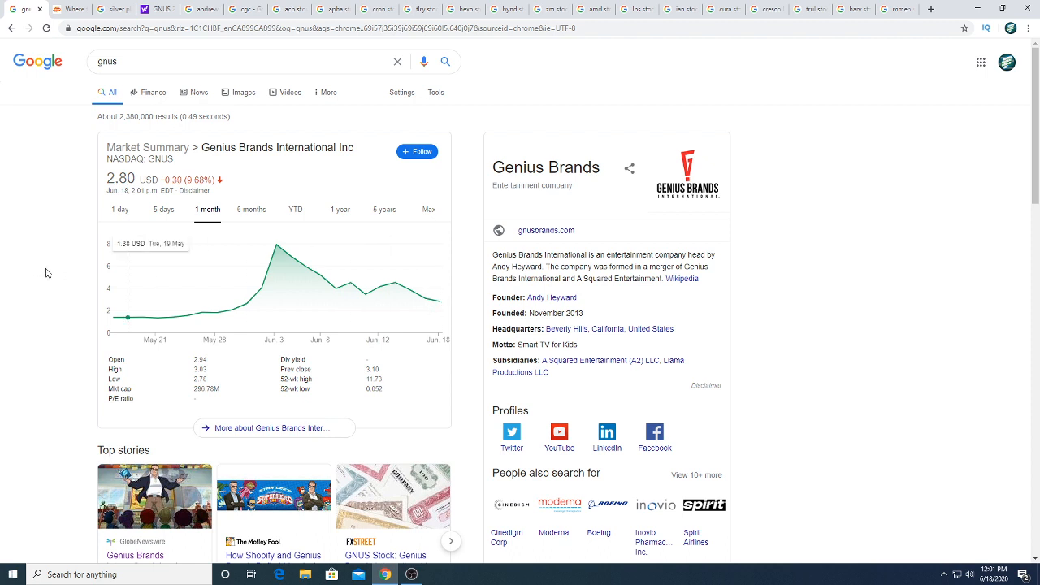
mouse_move(149, 298)
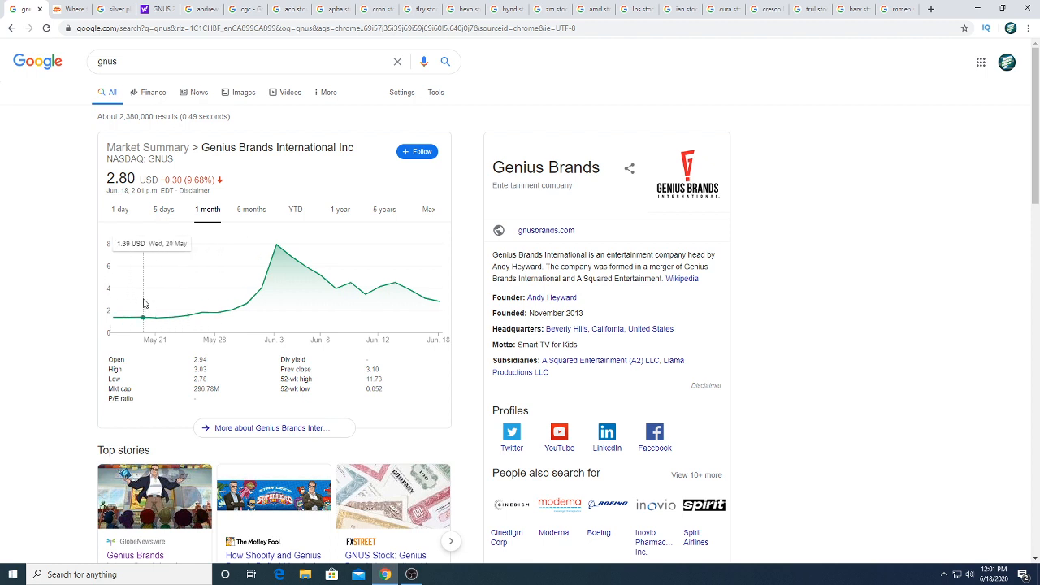
mouse_move(188, 316)
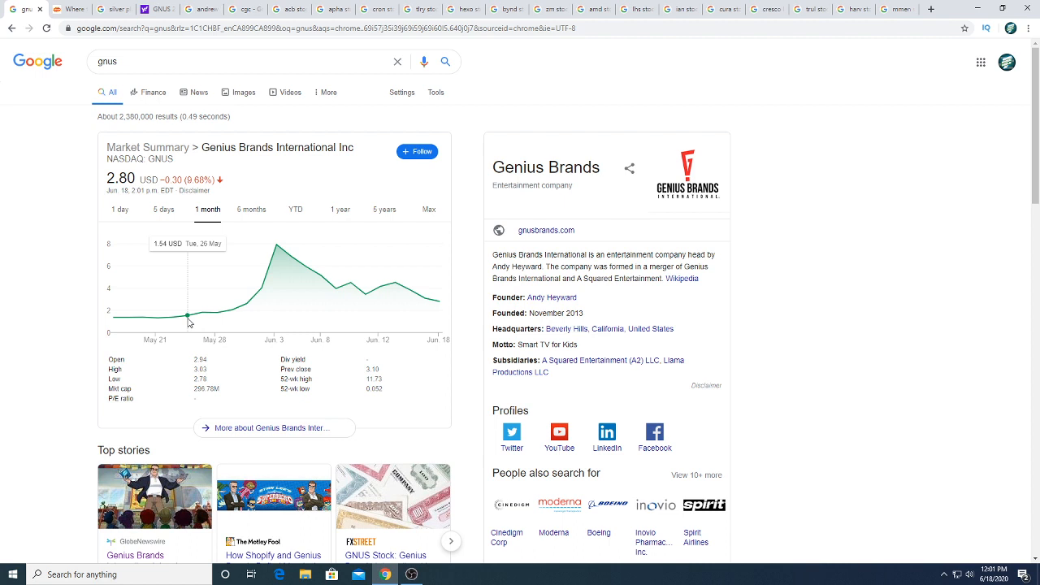
mouse_move(160, 318)
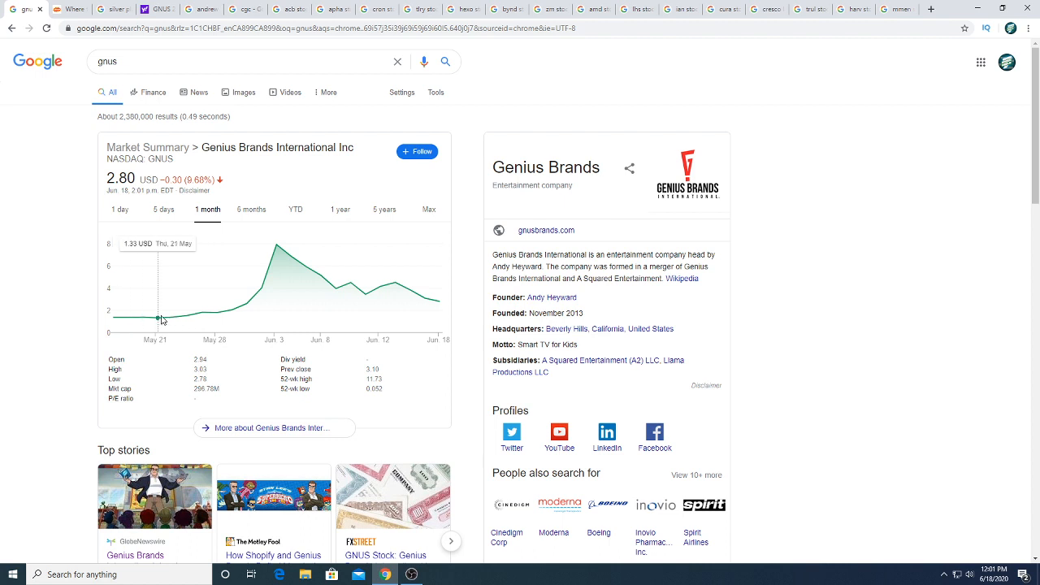
mouse_move(189, 317)
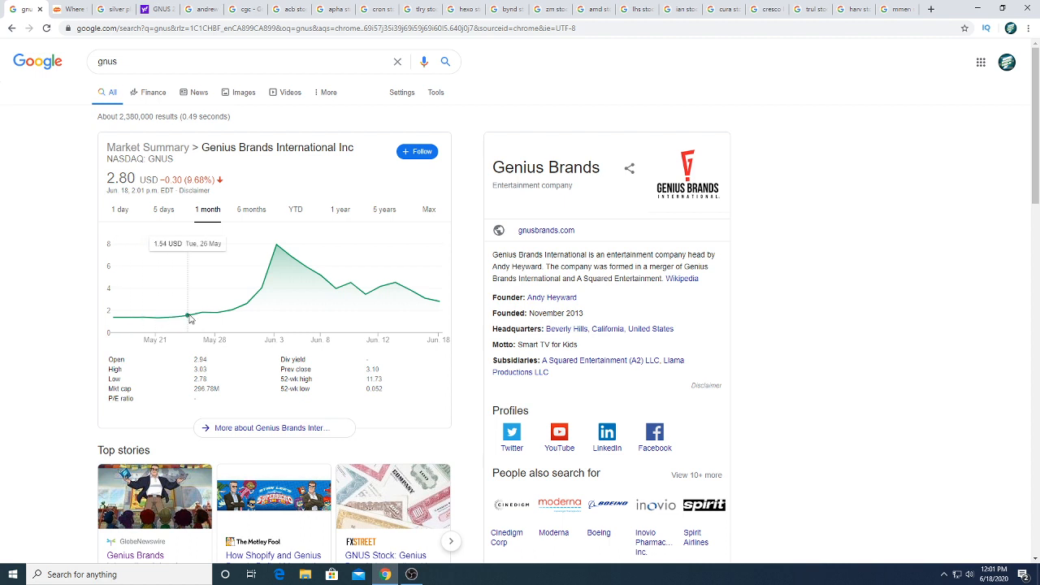
mouse_move(214, 330)
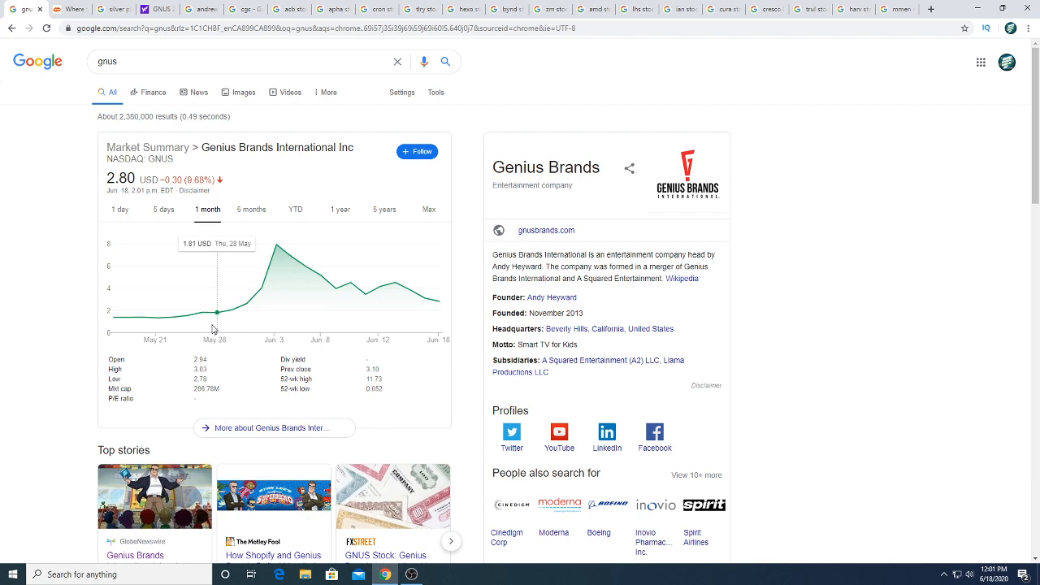
mouse_move(158, 331)
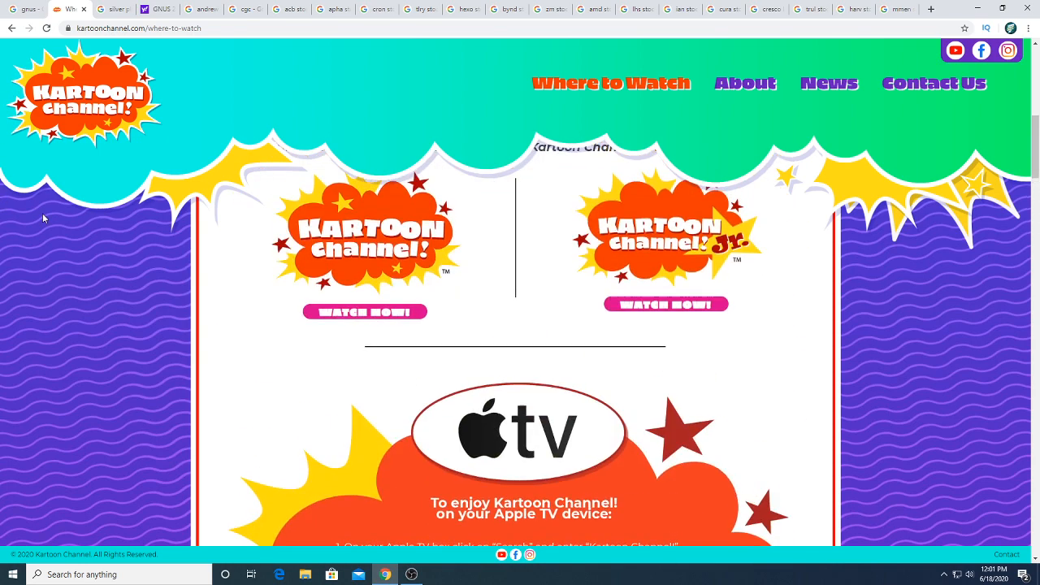
Open the Kartoon Channel! Jr. YouTube channel from the YouTube section's Watch Now button
scroll(down, 3)
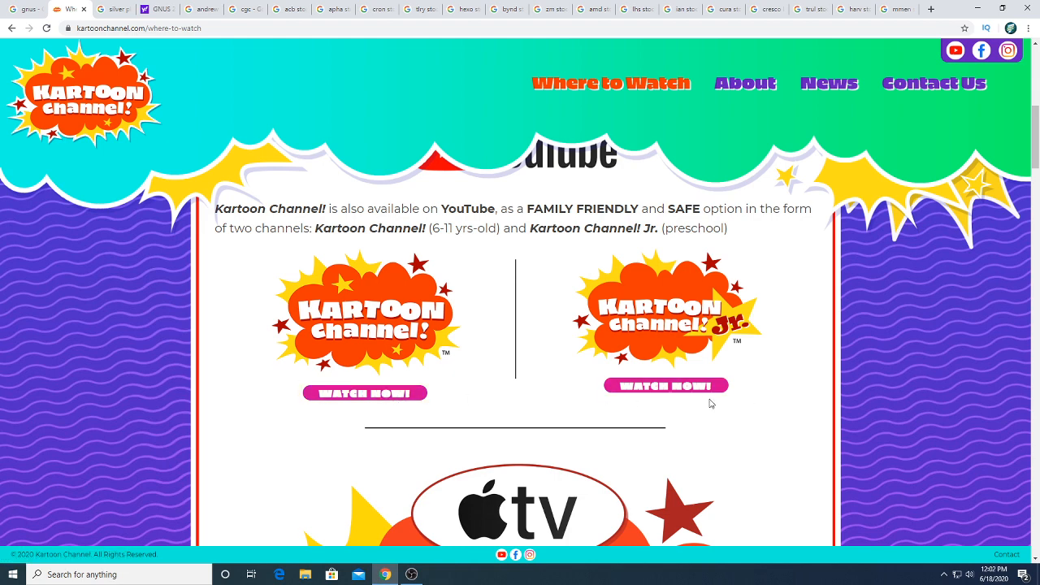
click(665, 385)
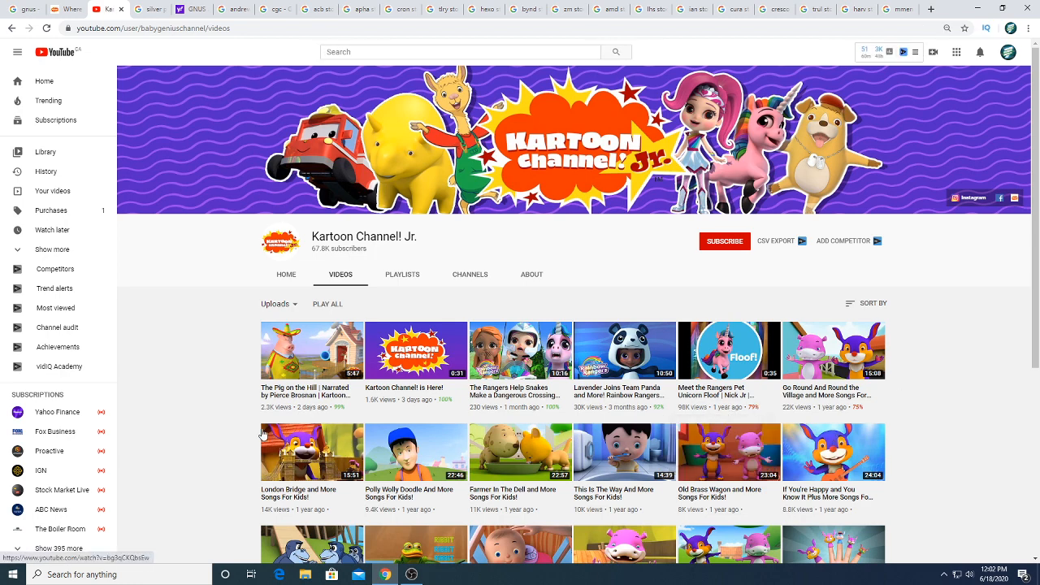
scroll(down, 3)
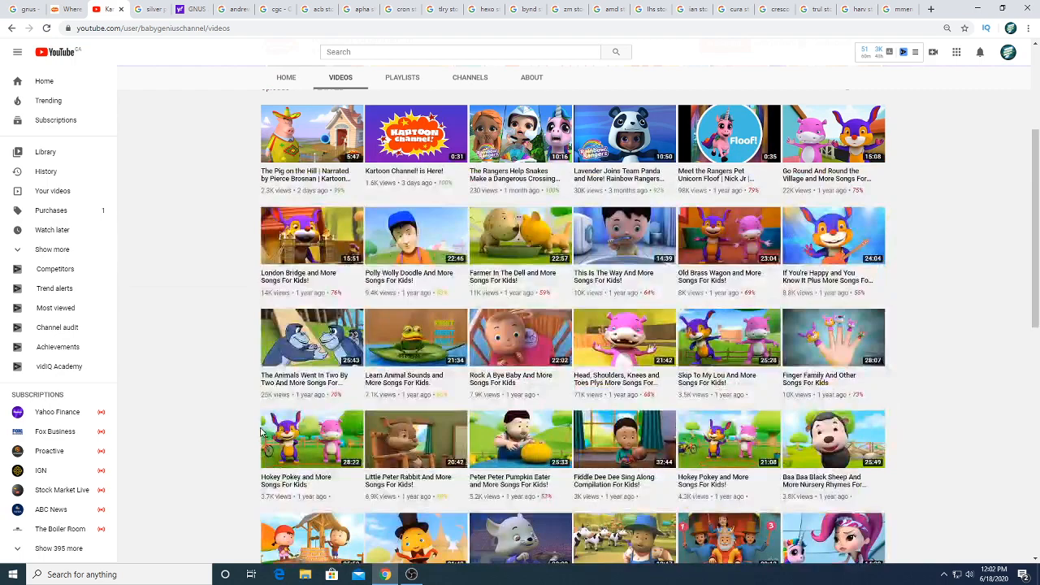
scroll(down, 3)
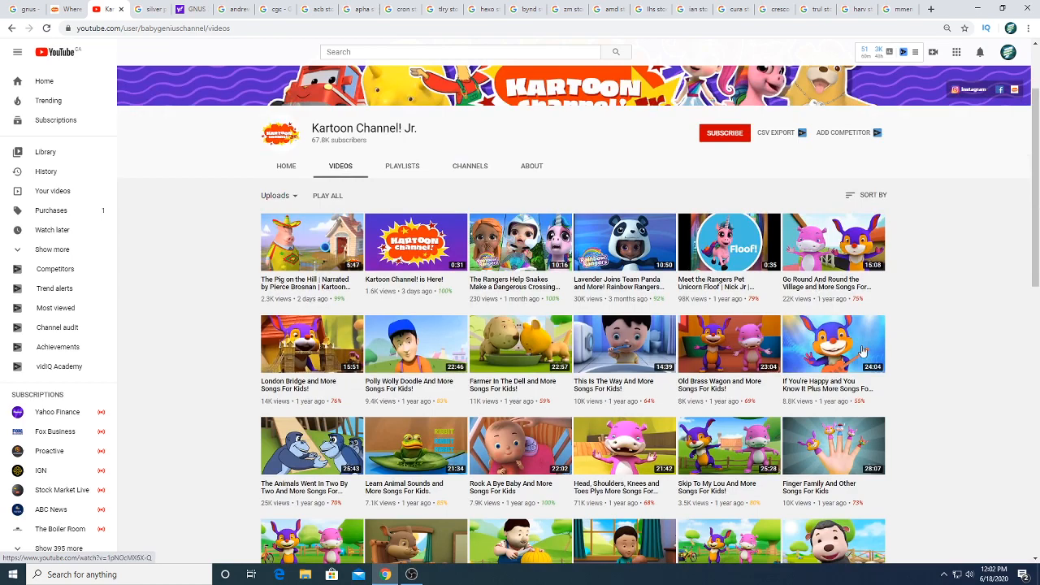
scroll(down, 3)
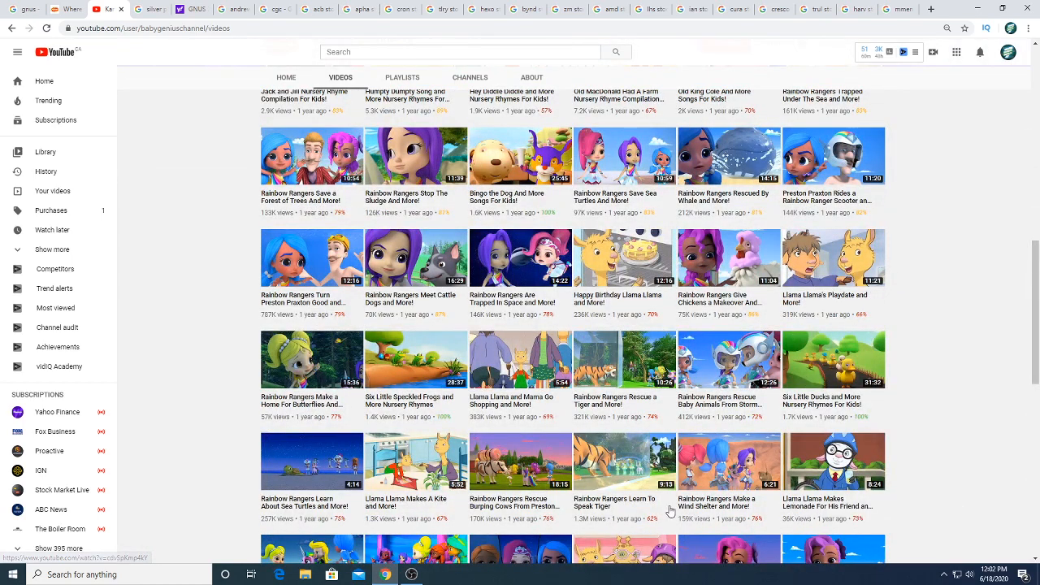
scroll(down, 3)
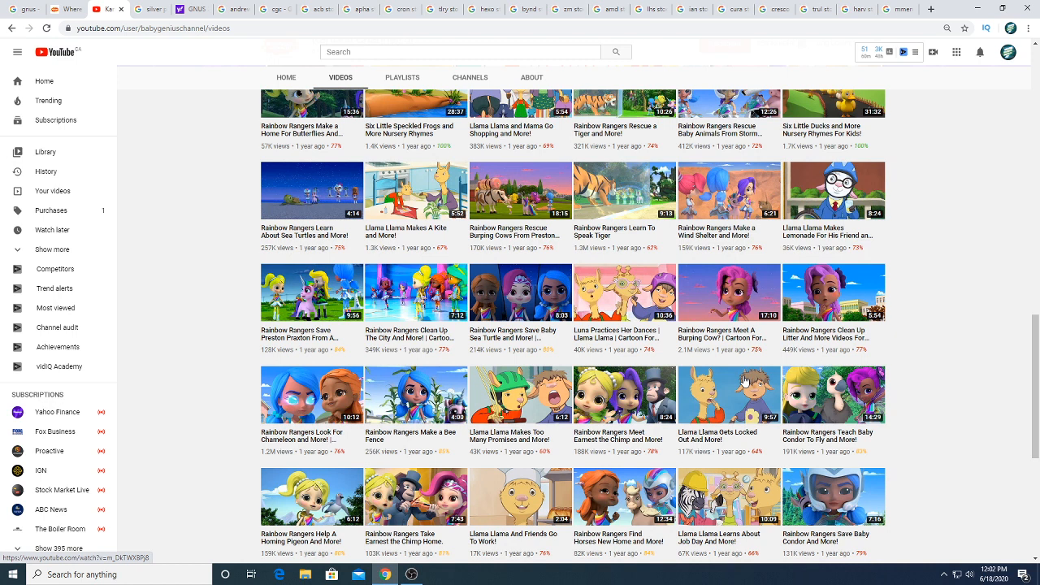
mouse_move(746, 383)
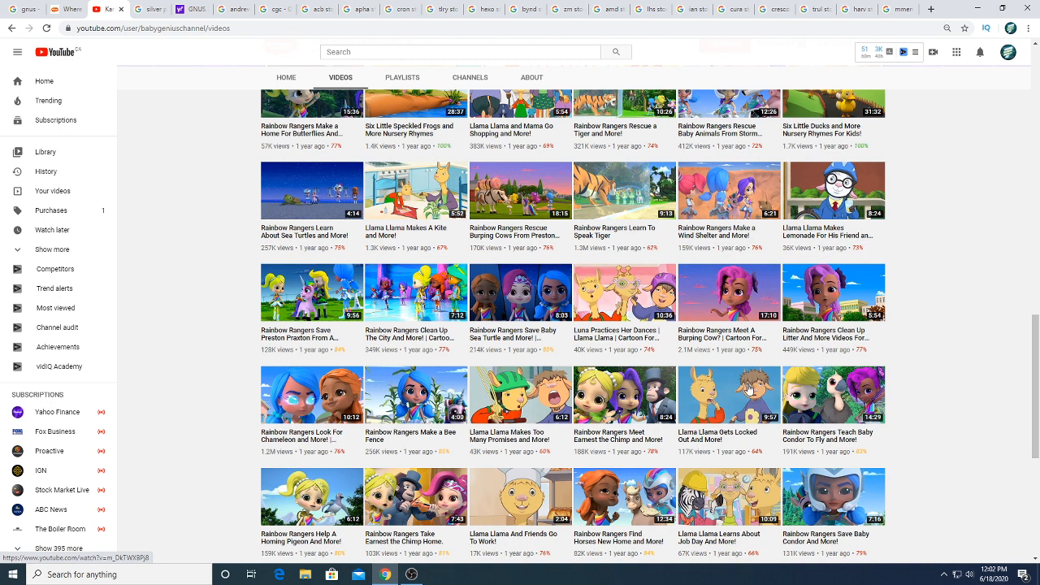
mouse_move(752, 390)
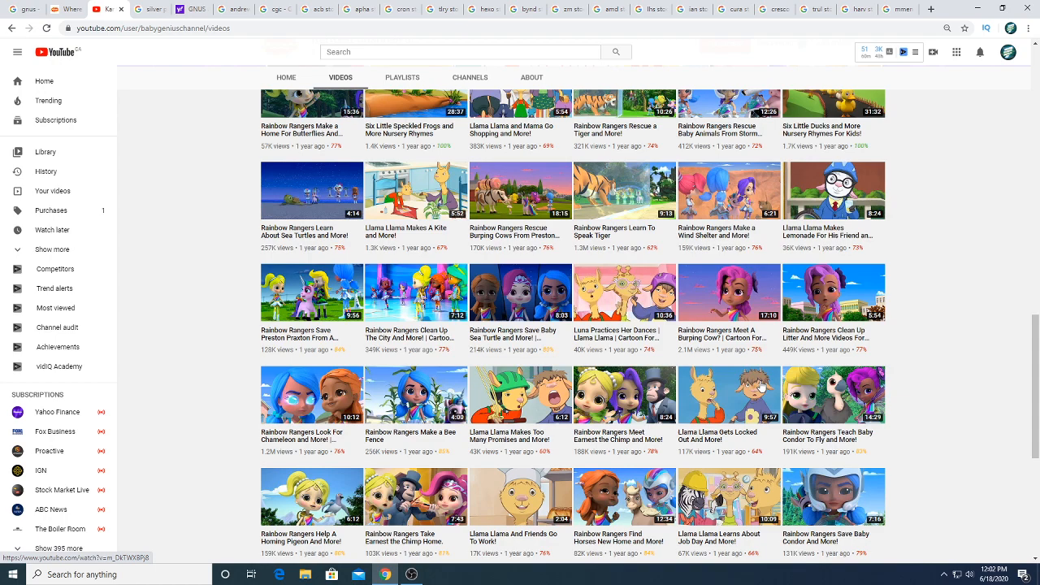
scroll(down, 3)
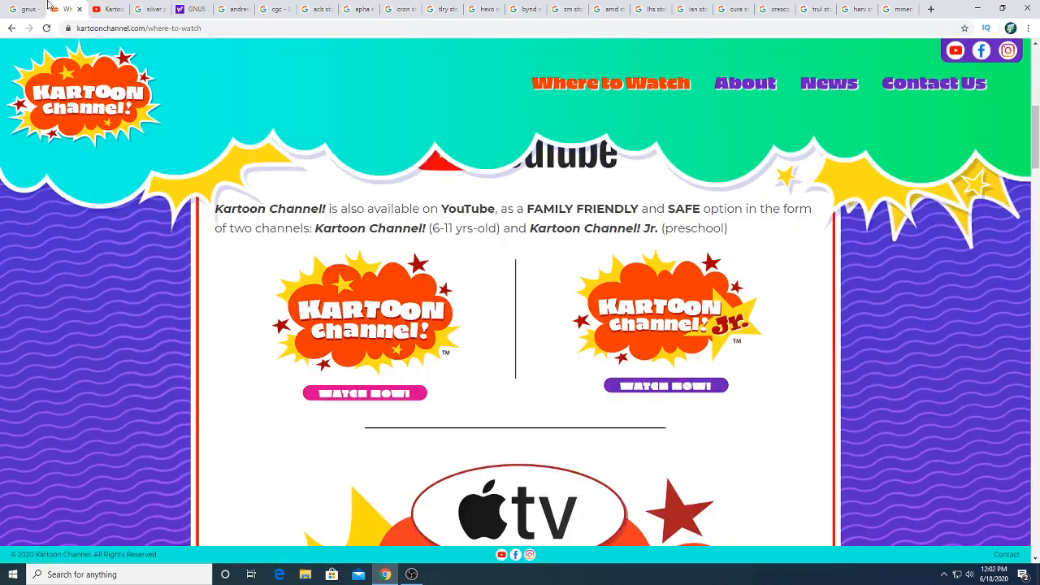
mouse_move(53, 247)
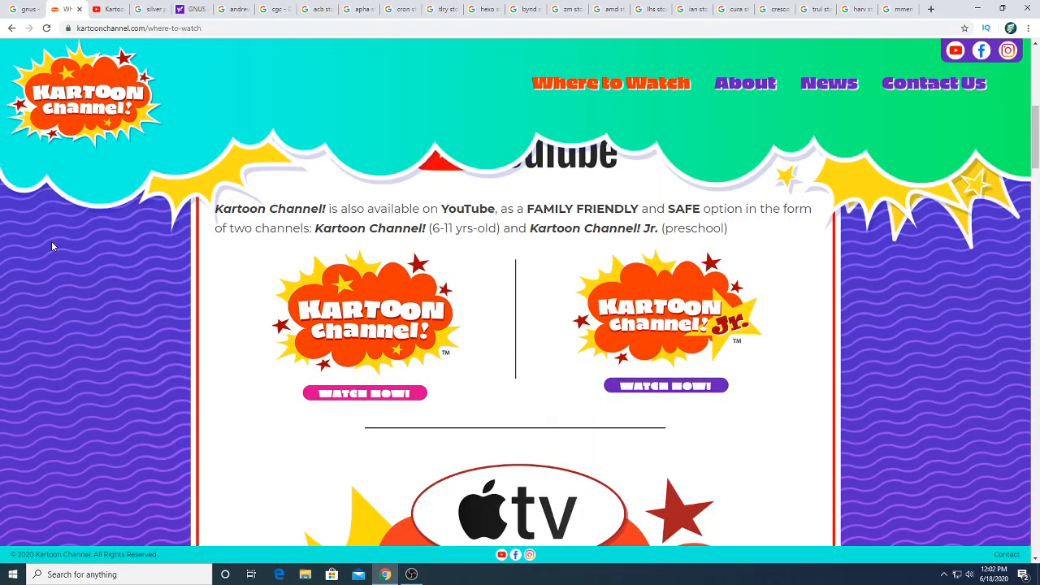
Scroll through the Apple TV, Roku, Fire TV, Android and DISH viewing instructions
scroll(down, 3)
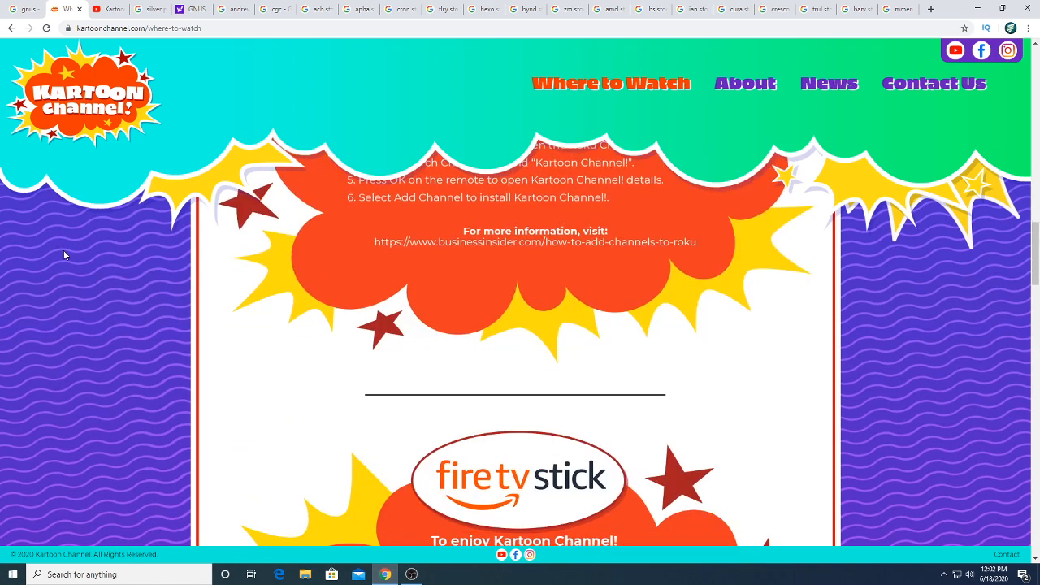
scroll(down, 3)
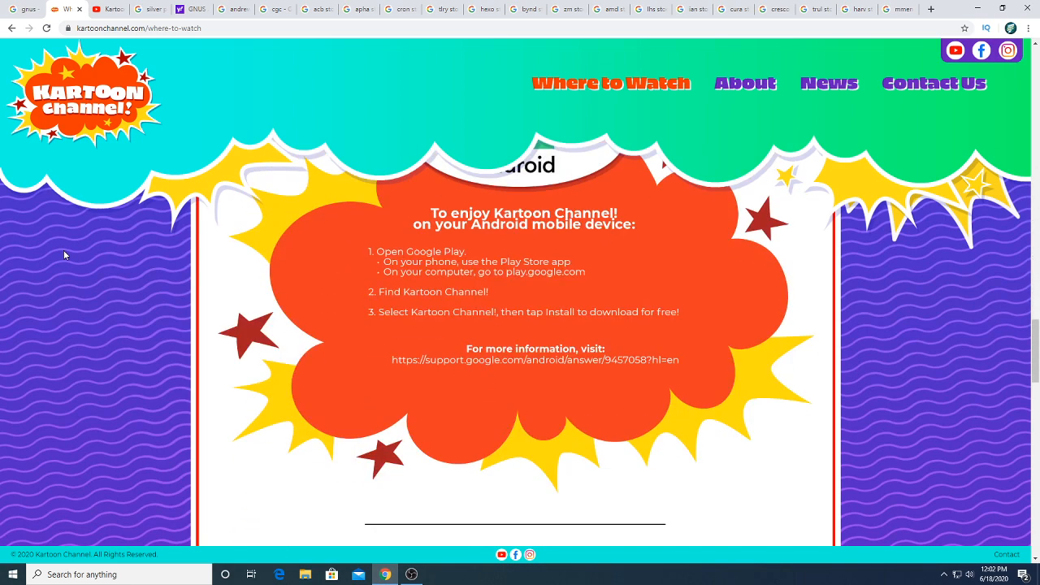
mouse_move(512, 326)
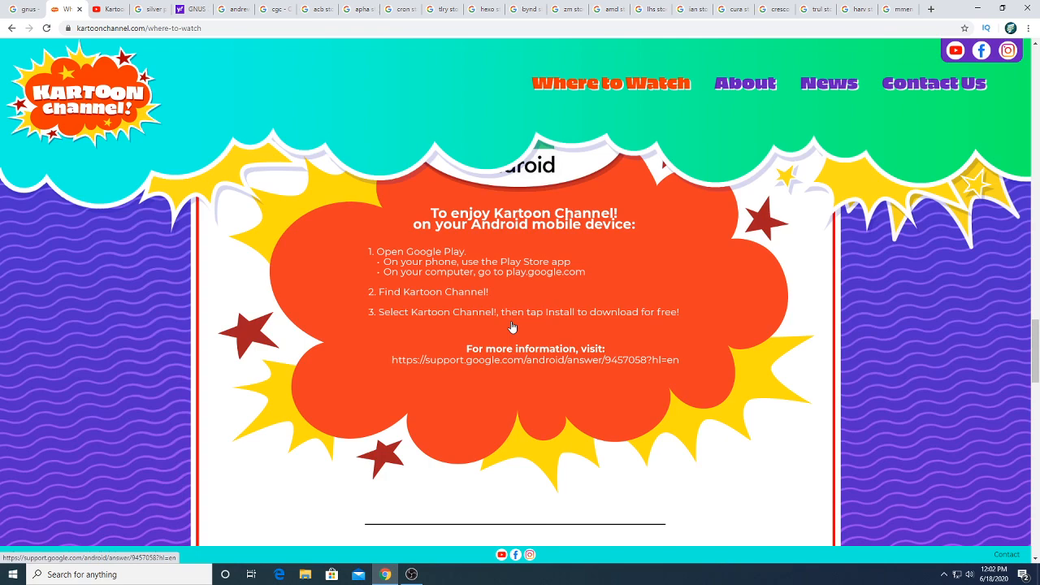
mouse_move(551, 294)
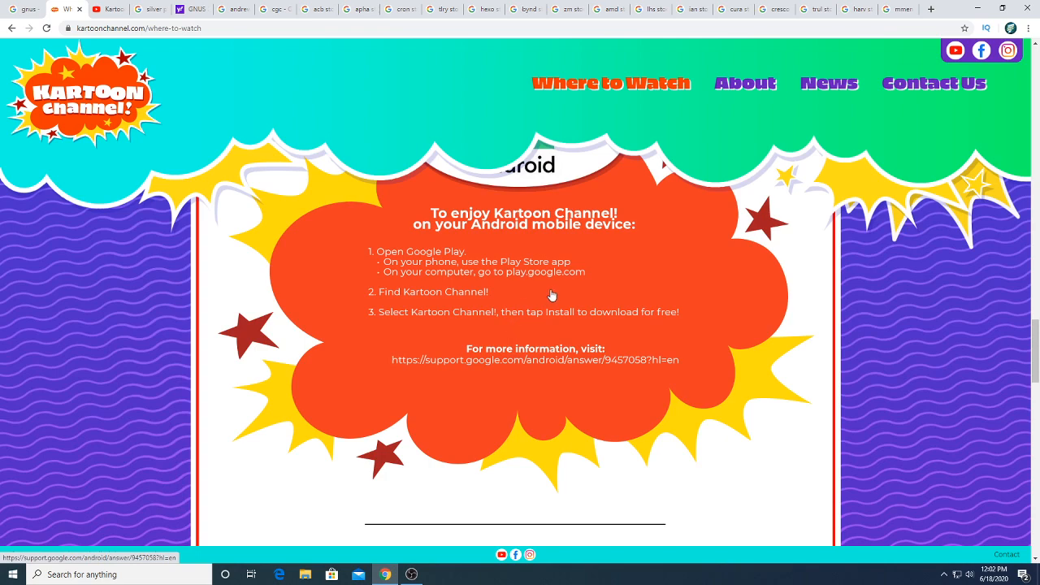
scroll(down, 3)
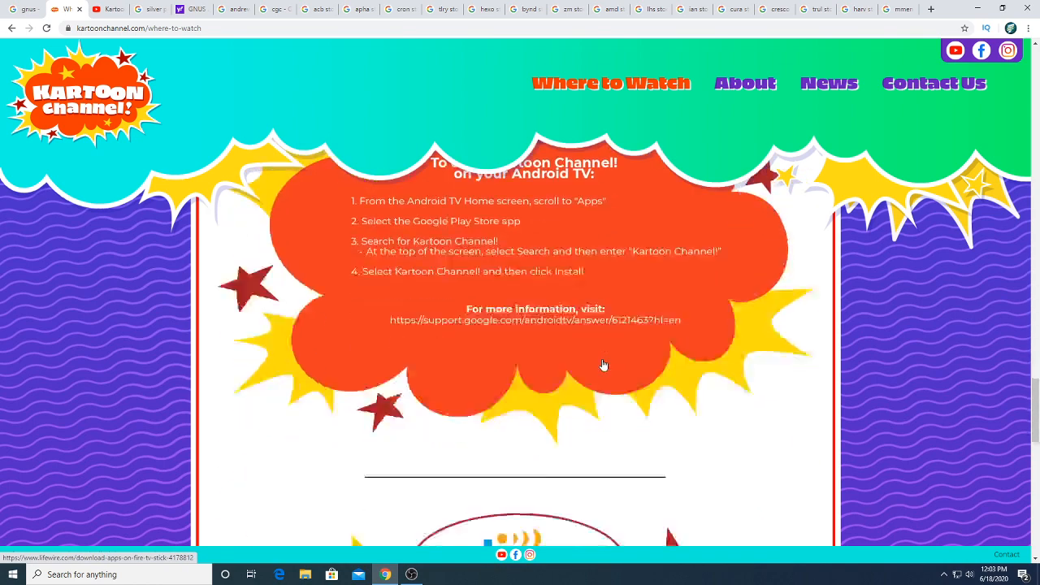
scroll(down, 3)
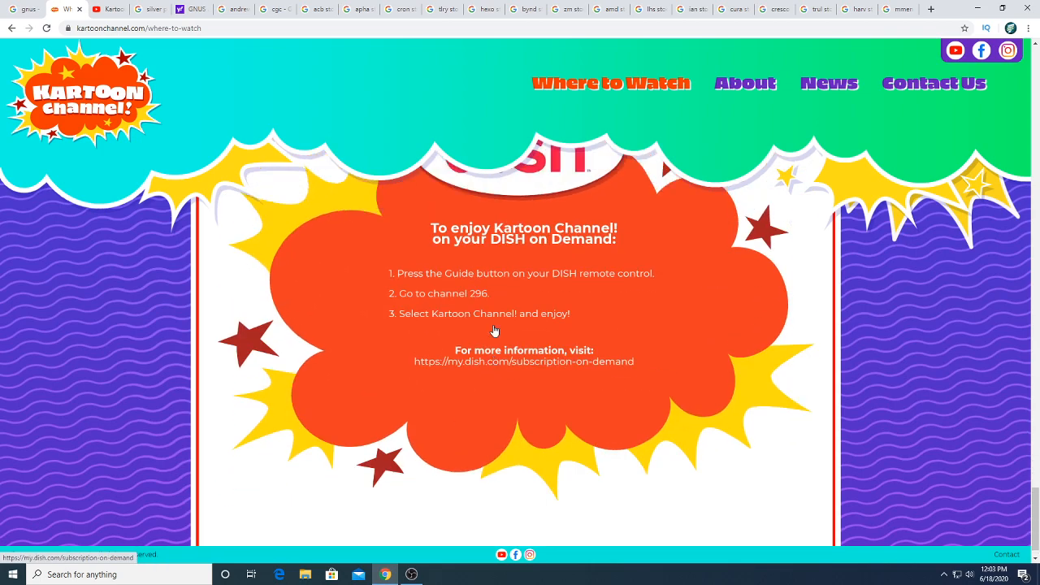
scroll(down, 3)
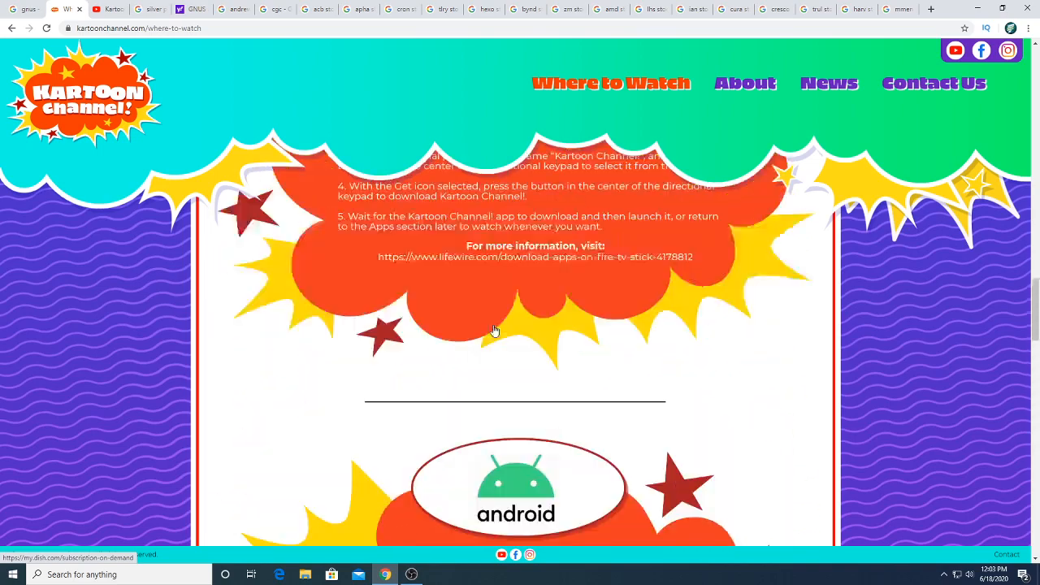
scroll(up, 3)
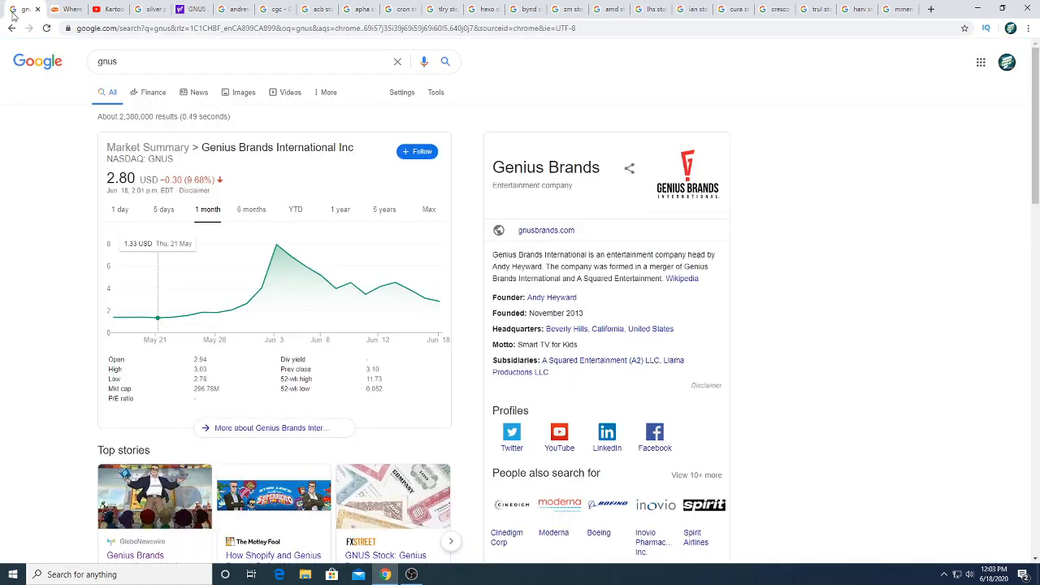
mouse_move(1, 377)
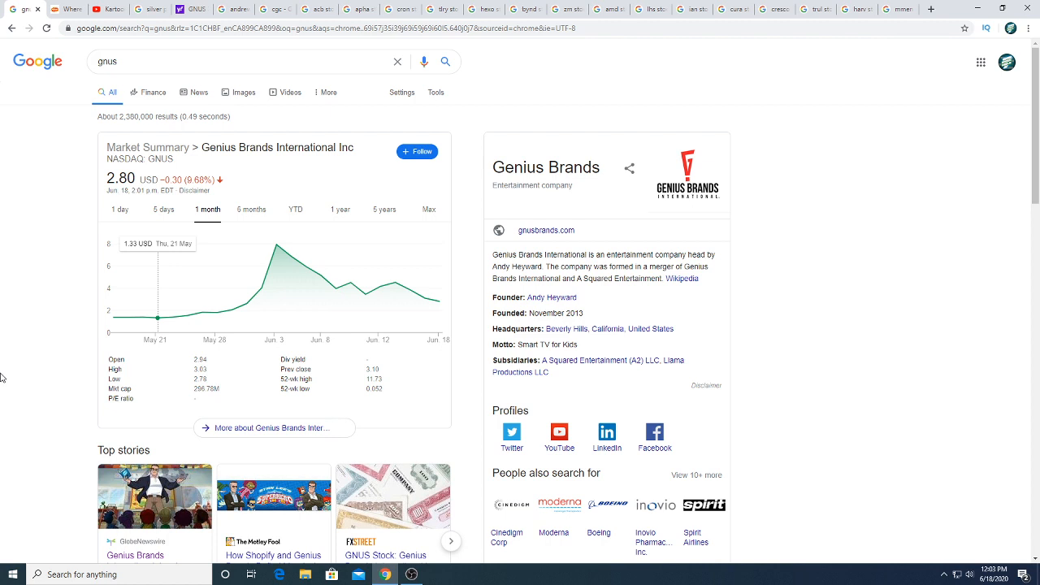
mouse_move(10, 418)
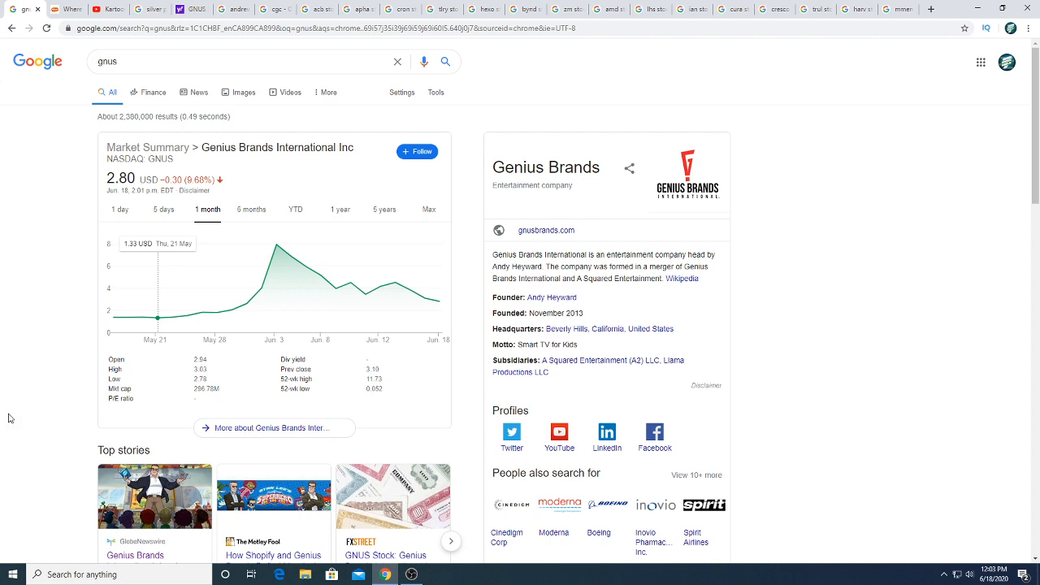
mouse_move(9, 419)
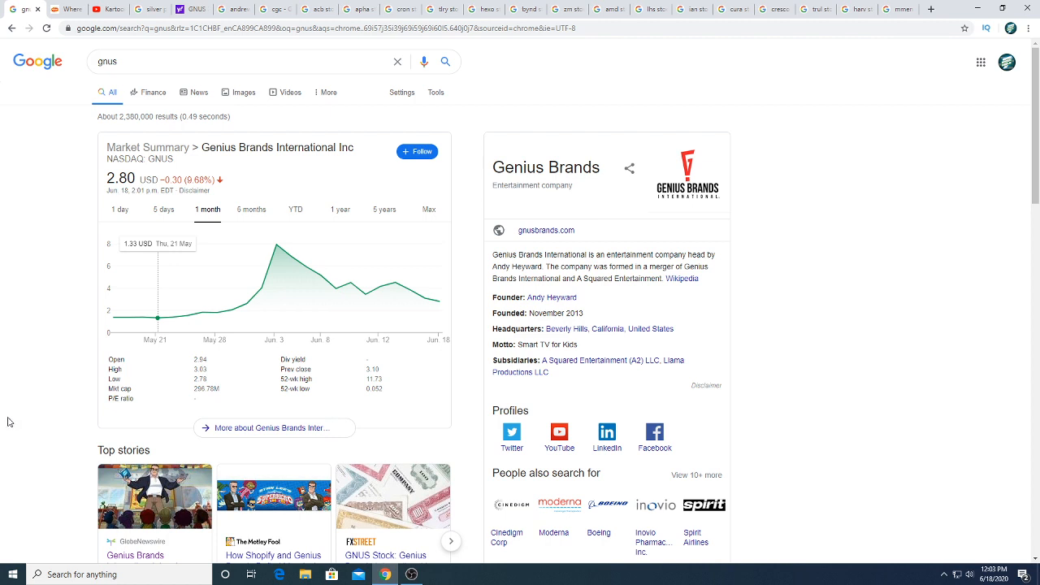
mouse_move(14, 497)
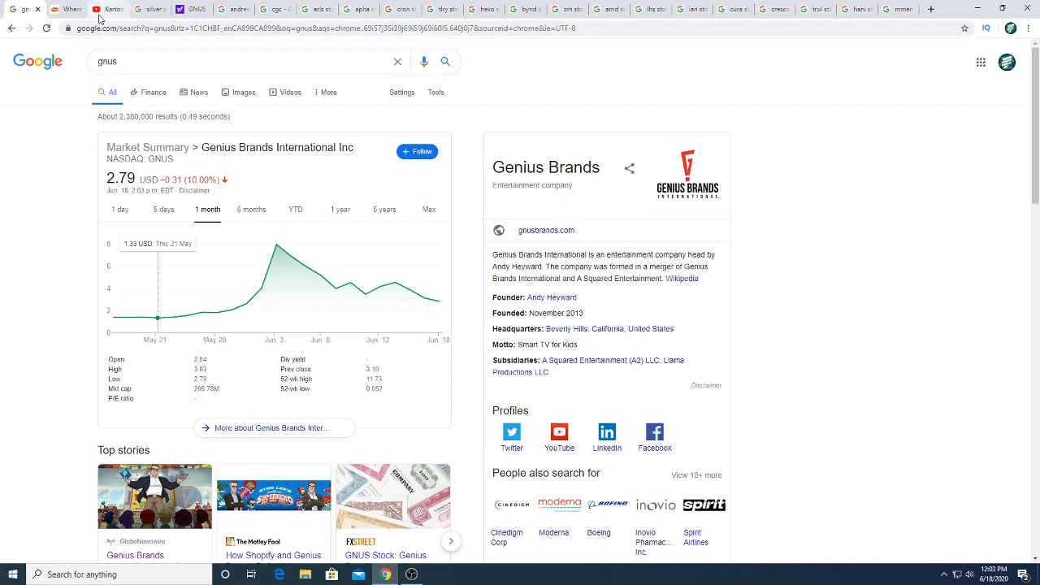
mouse_move(110, 9)
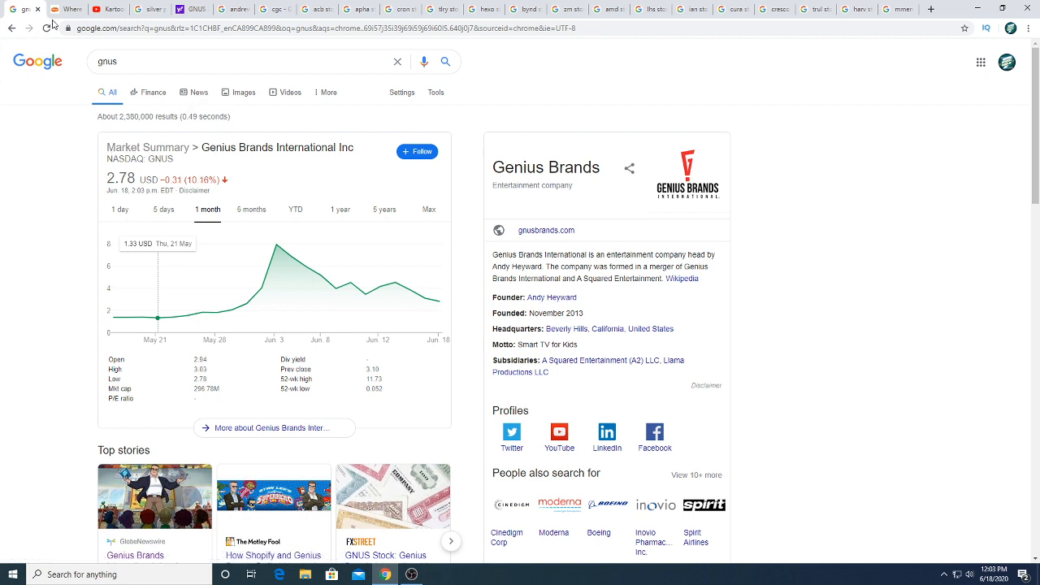
mouse_move(110, 9)
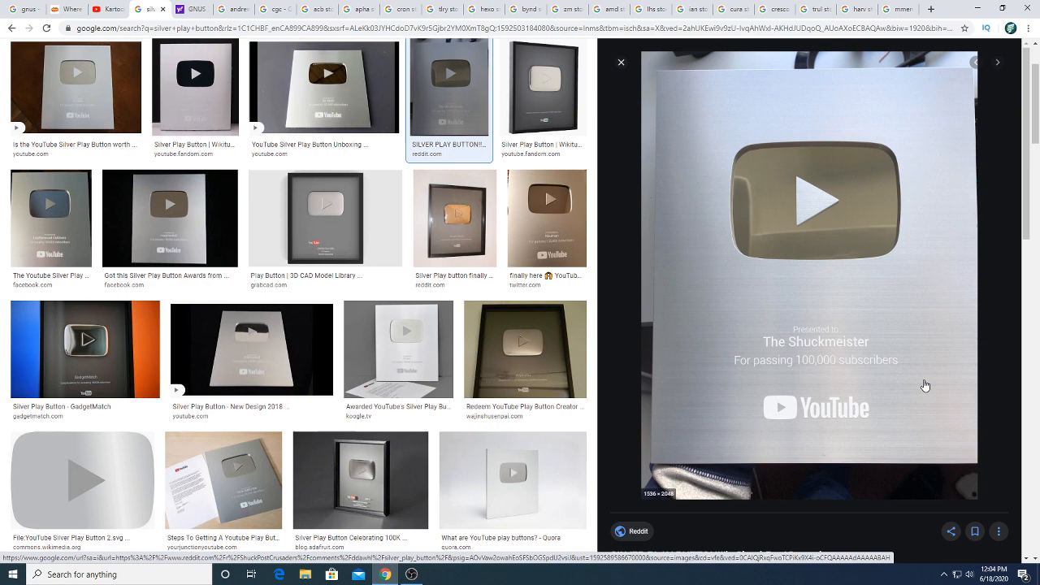
mouse_move(908, 370)
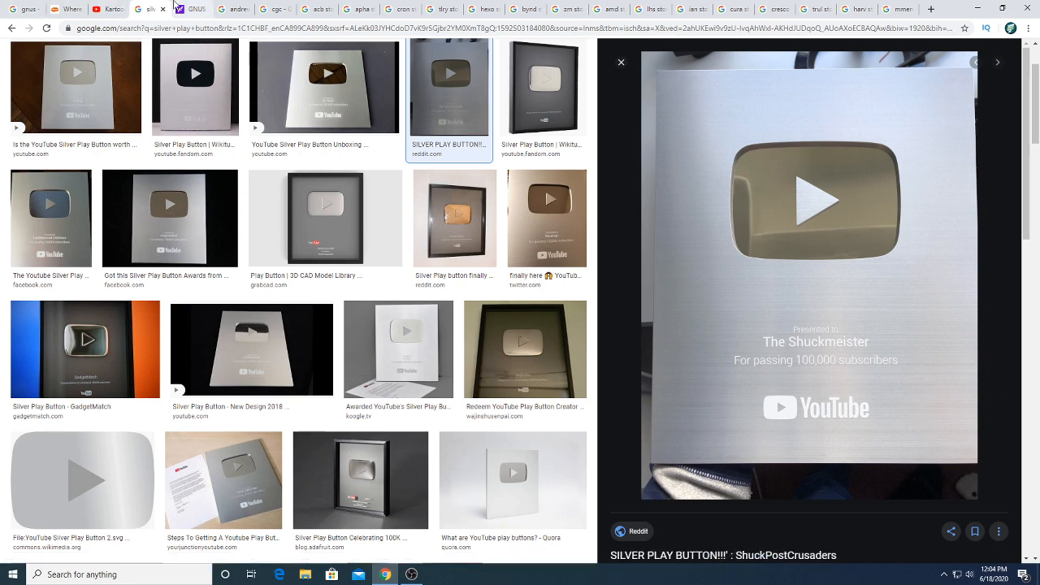
mouse_move(196, 9)
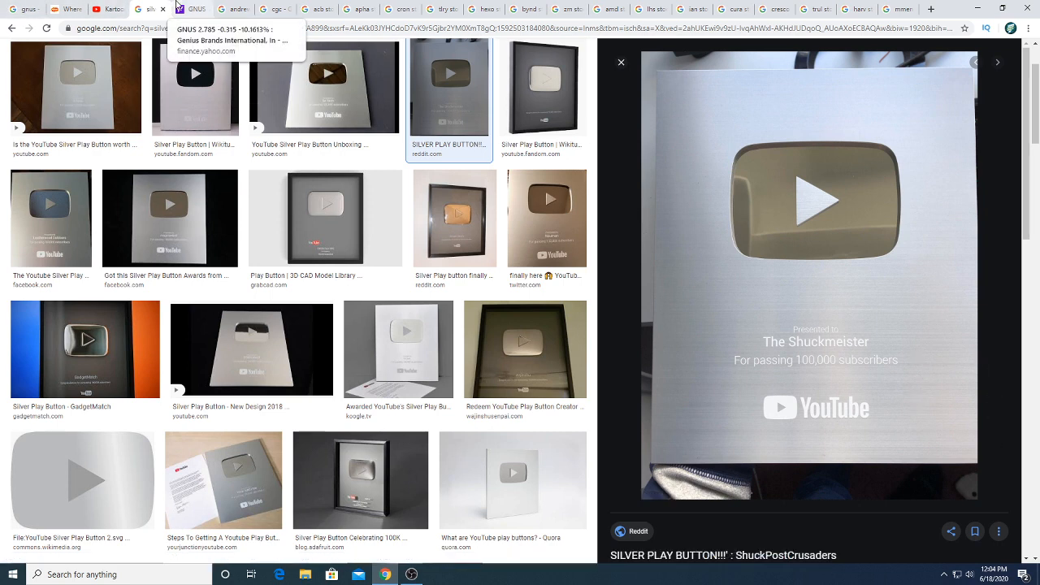
Switch to the Yahoo Finance GNUS chart showing 2.785, down 10.16%
click(188, 8)
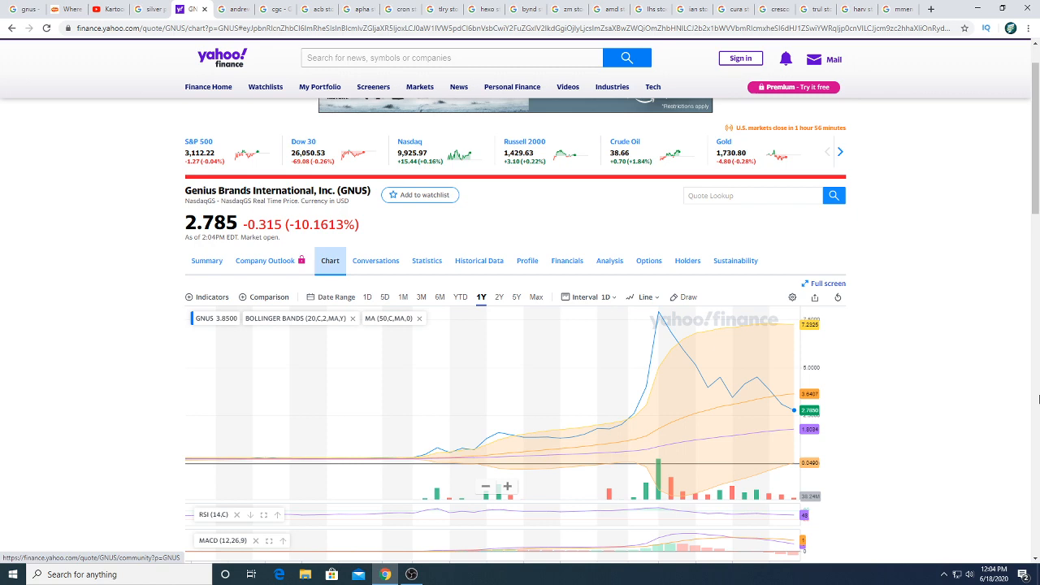
scroll(down, 3)
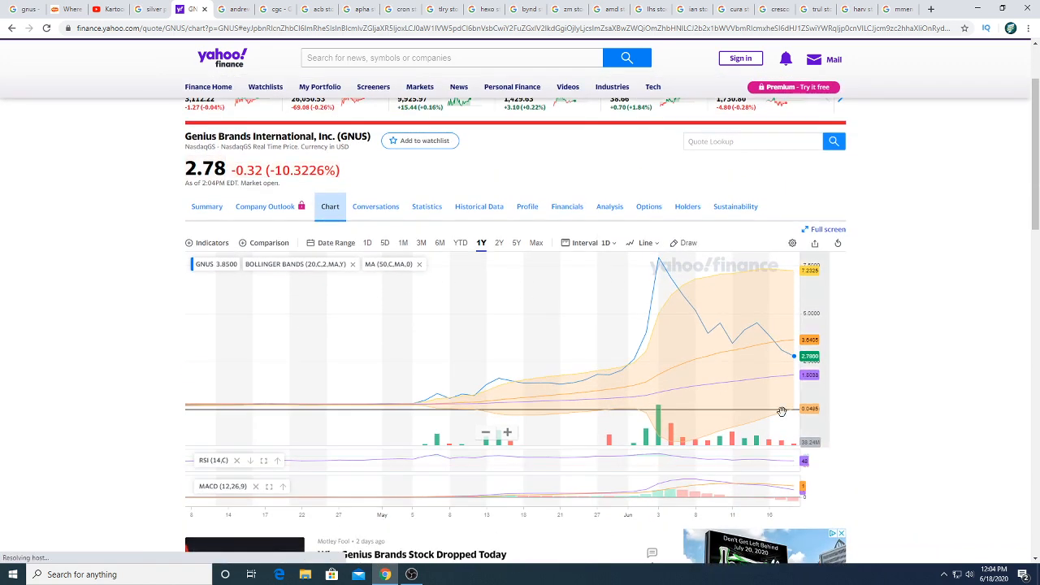
mouse_move(783, 325)
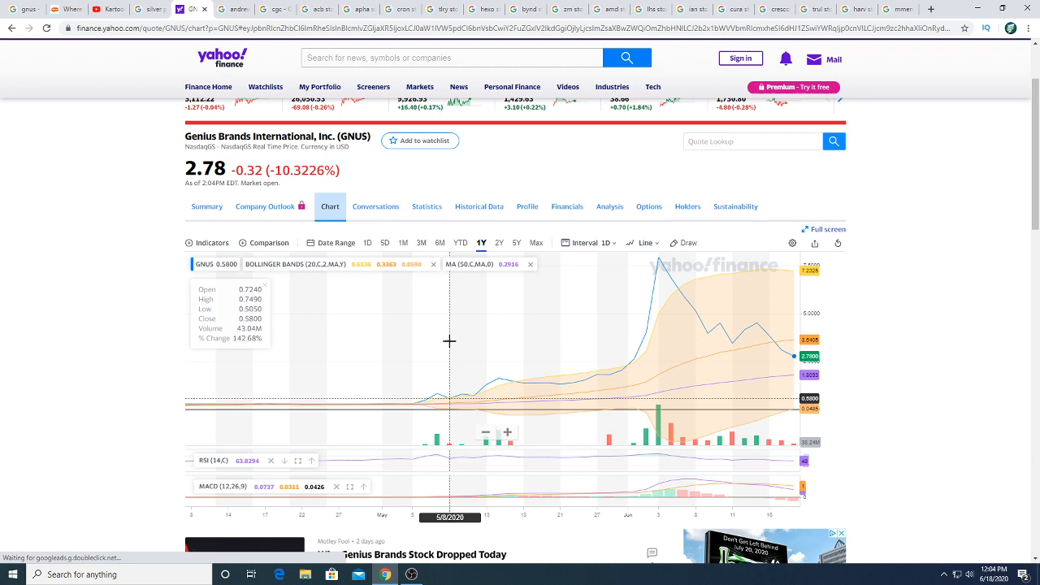
mouse_move(558, 328)
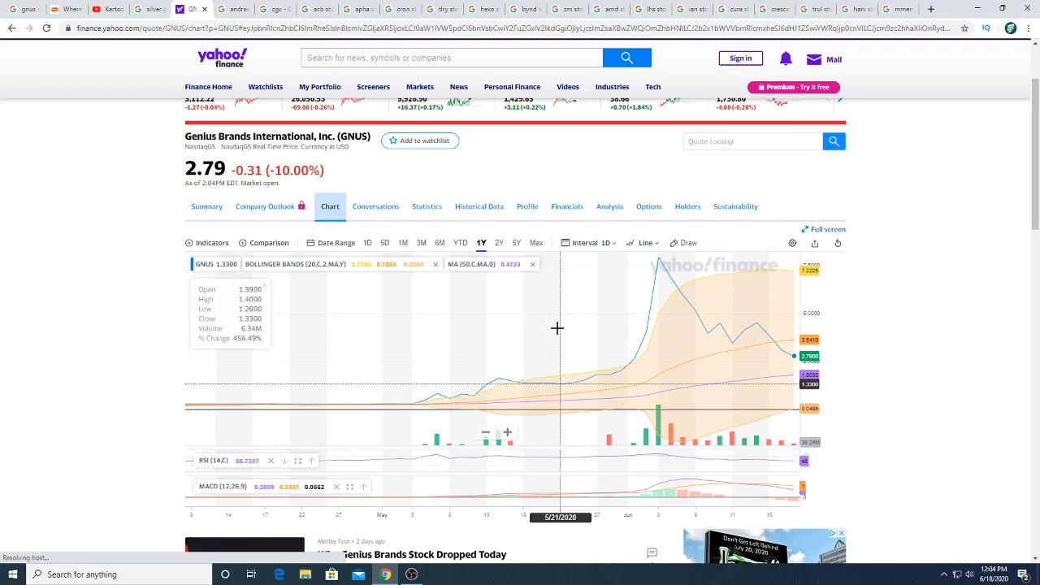
mouse_move(276, 312)
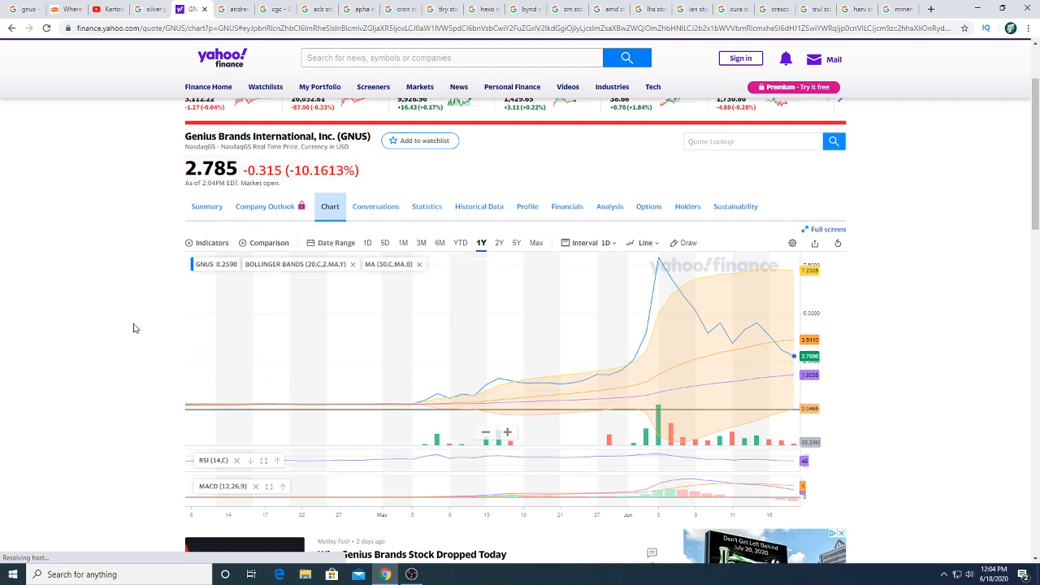
mouse_move(430, 331)
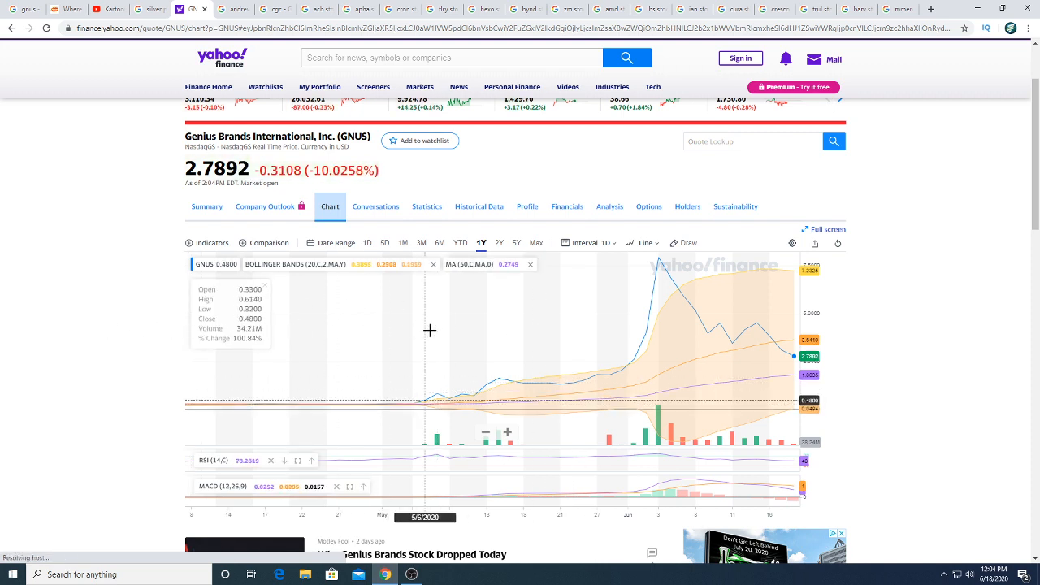
mouse_move(498, 331)
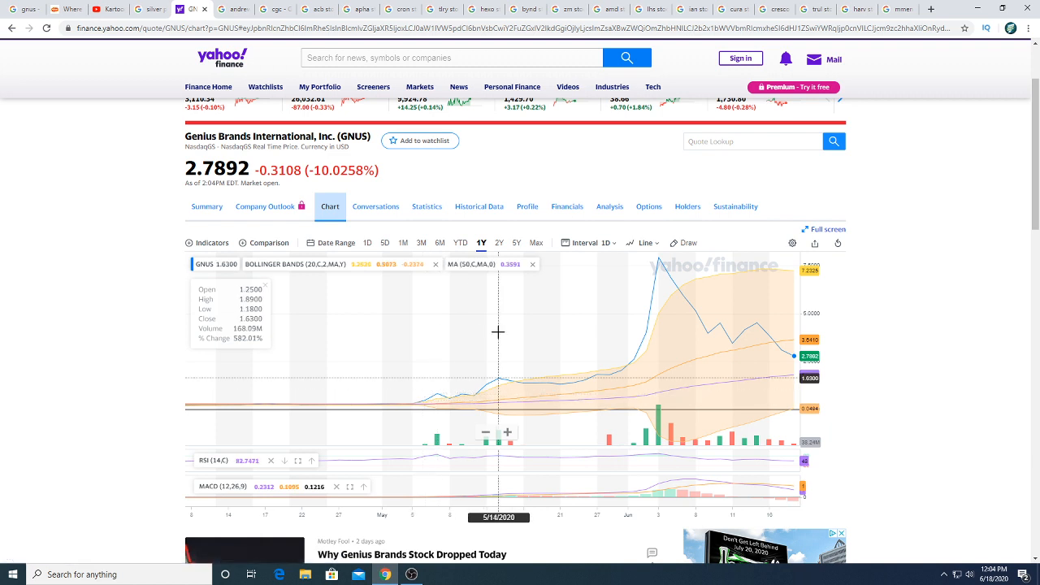
mouse_move(567, 325)
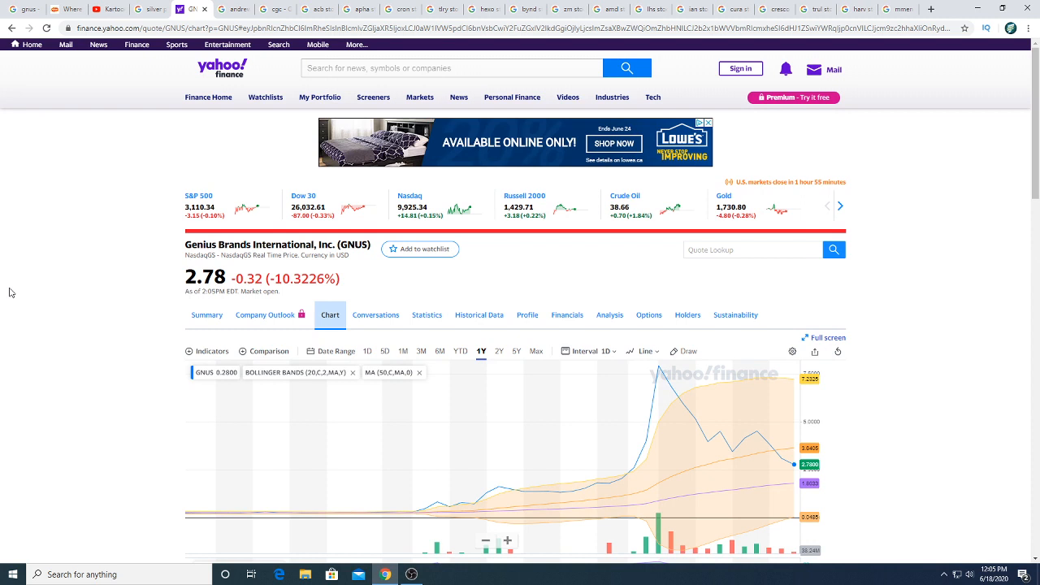
mouse_move(12, 292)
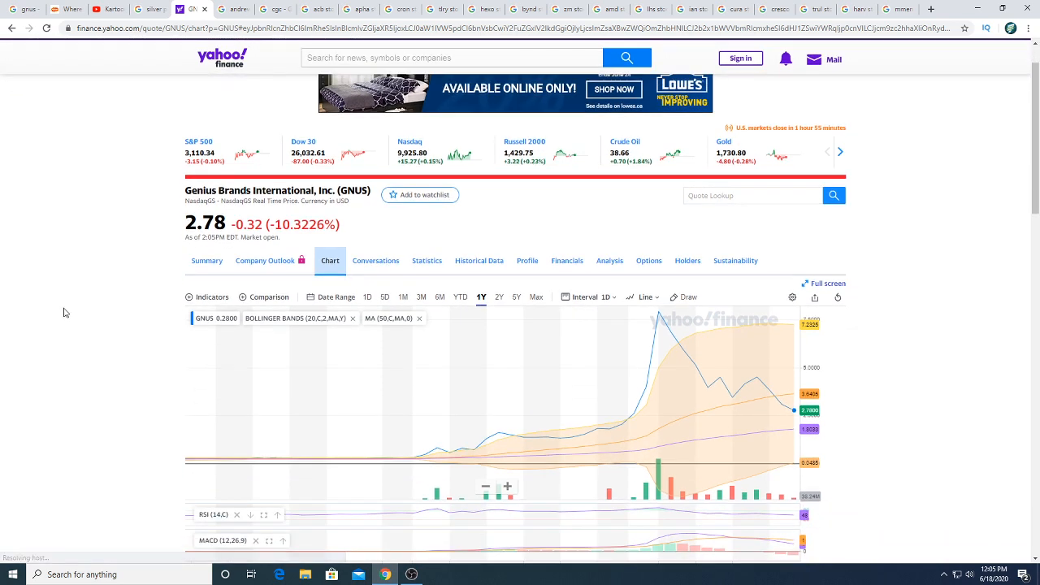
mouse_move(558, 367)
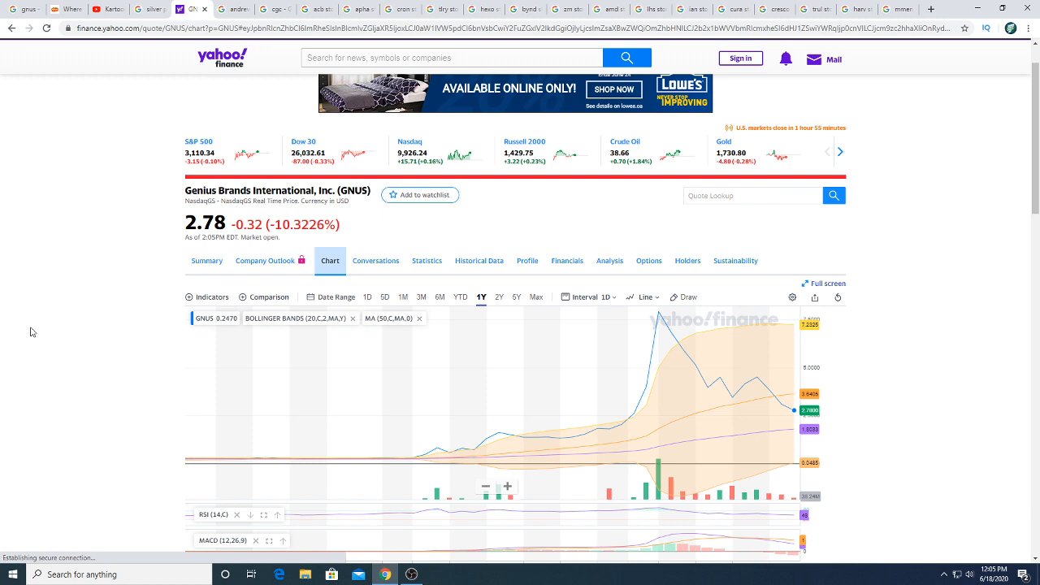
mouse_move(36, 315)
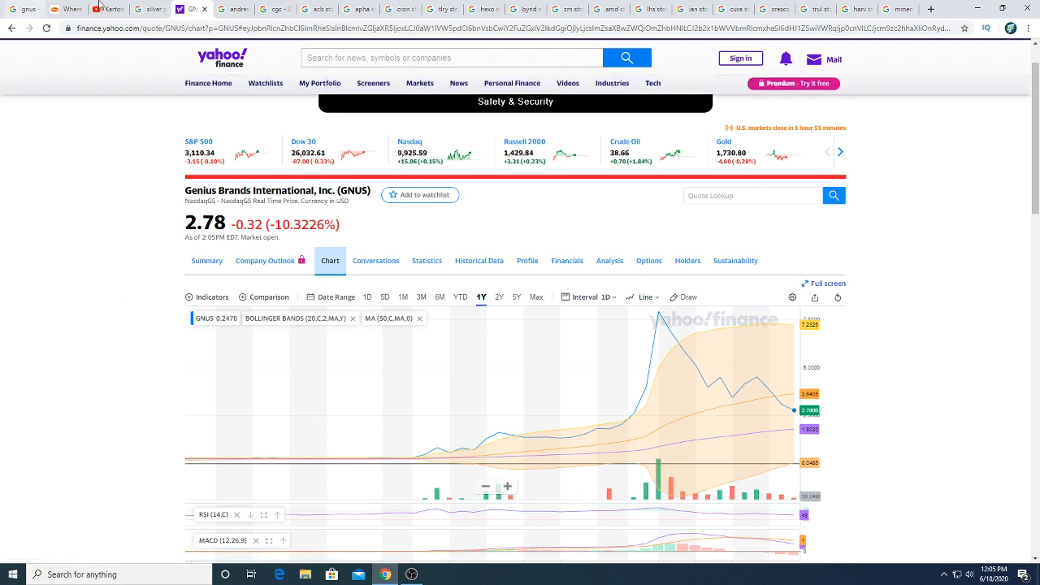
mouse_move(235, 9)
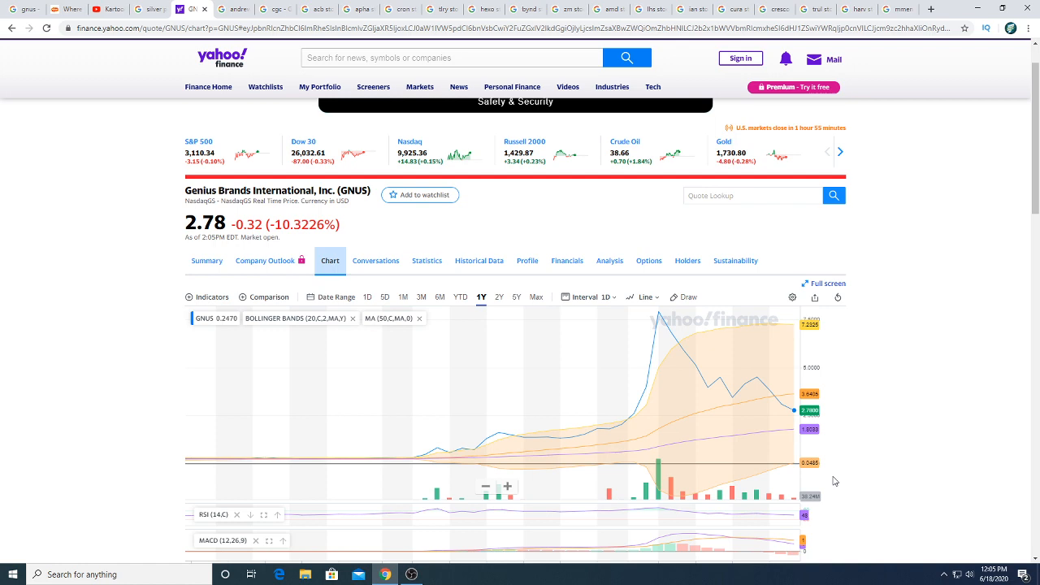
mouse_move(724, 436)
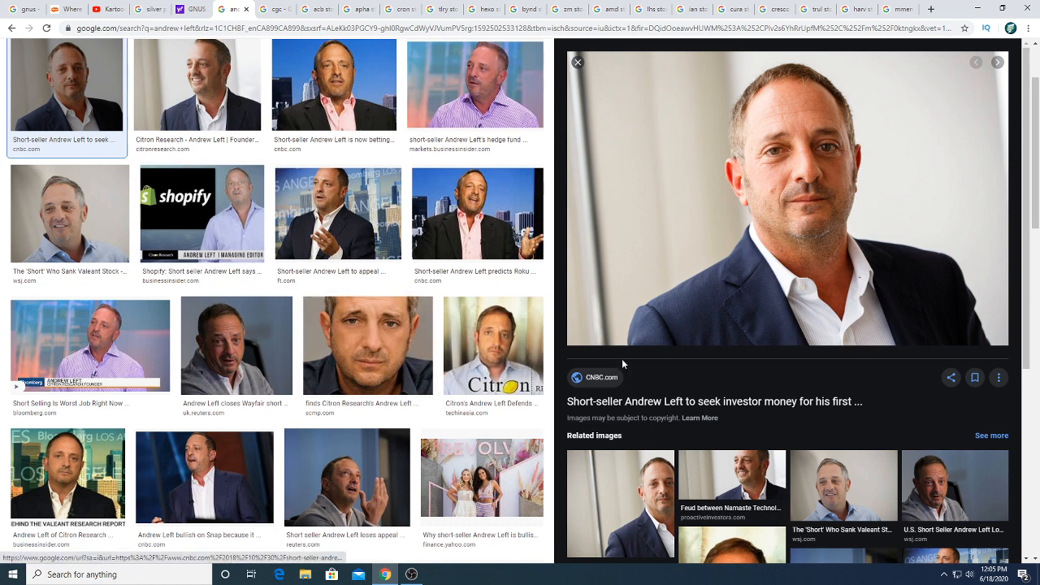
mouse_move(685, 363)
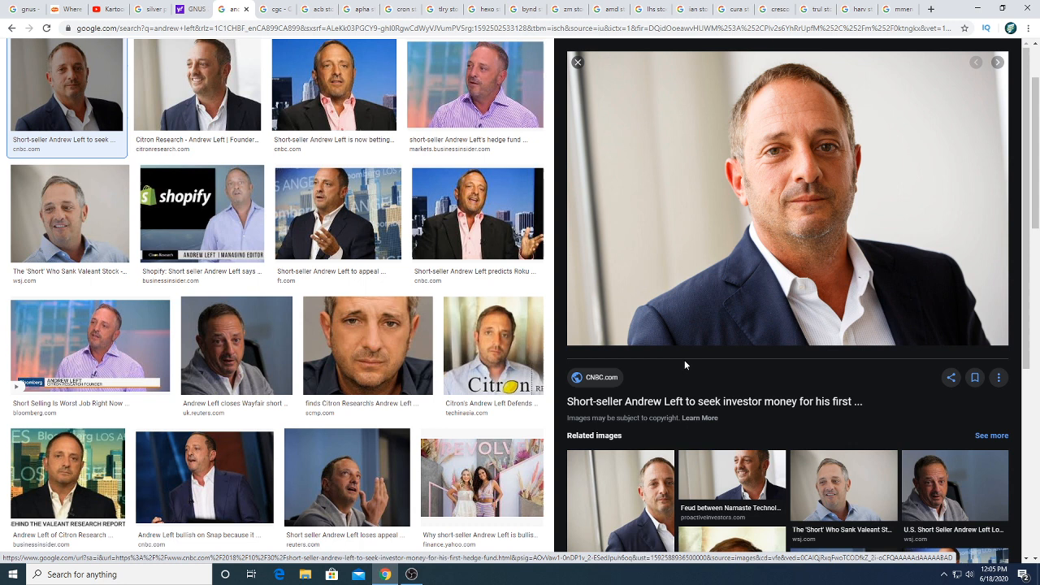
mouse_move(592, 326)
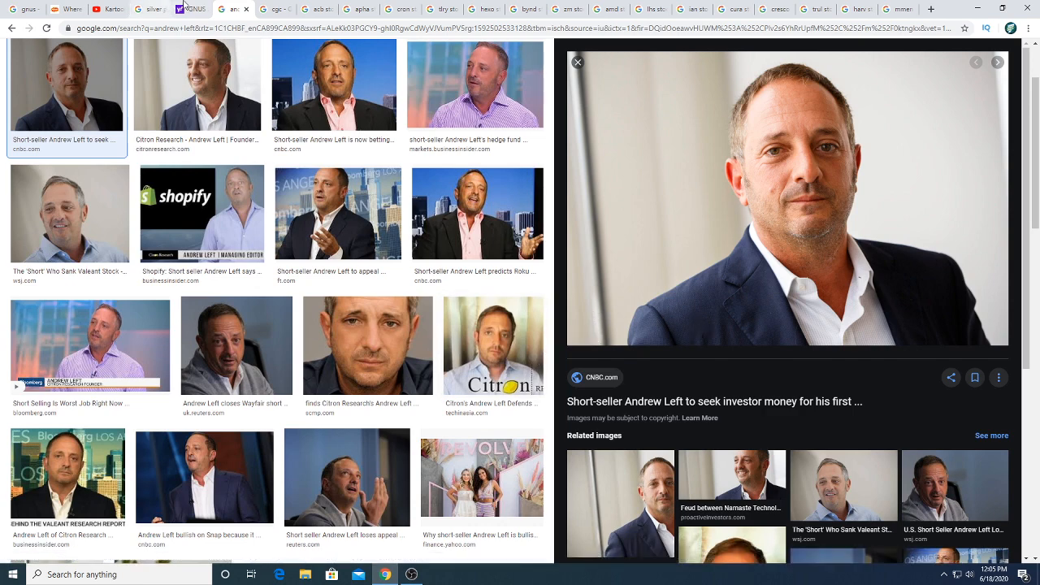
click(193, 9)
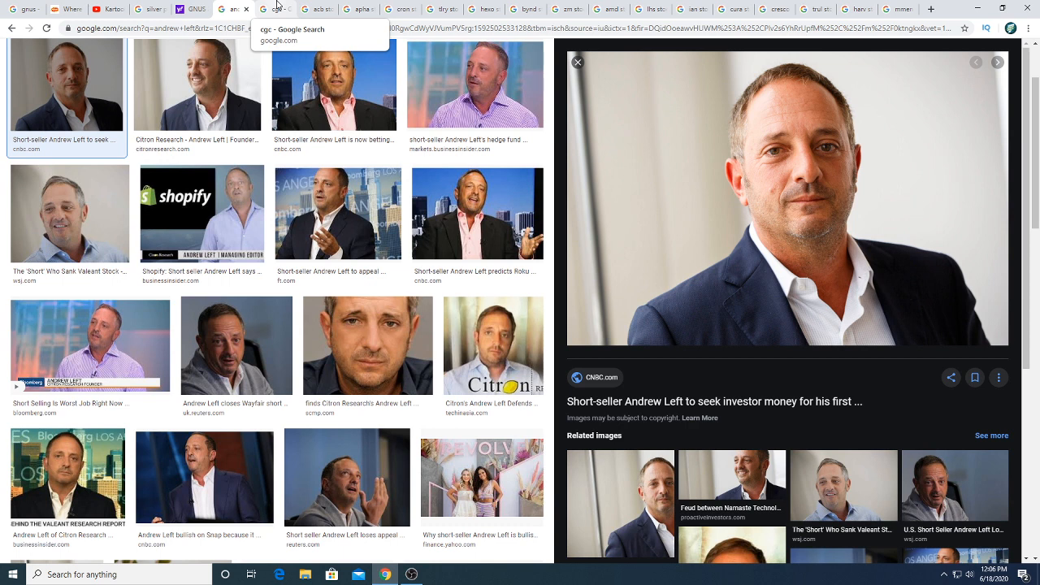
mouse_move(781, 217)
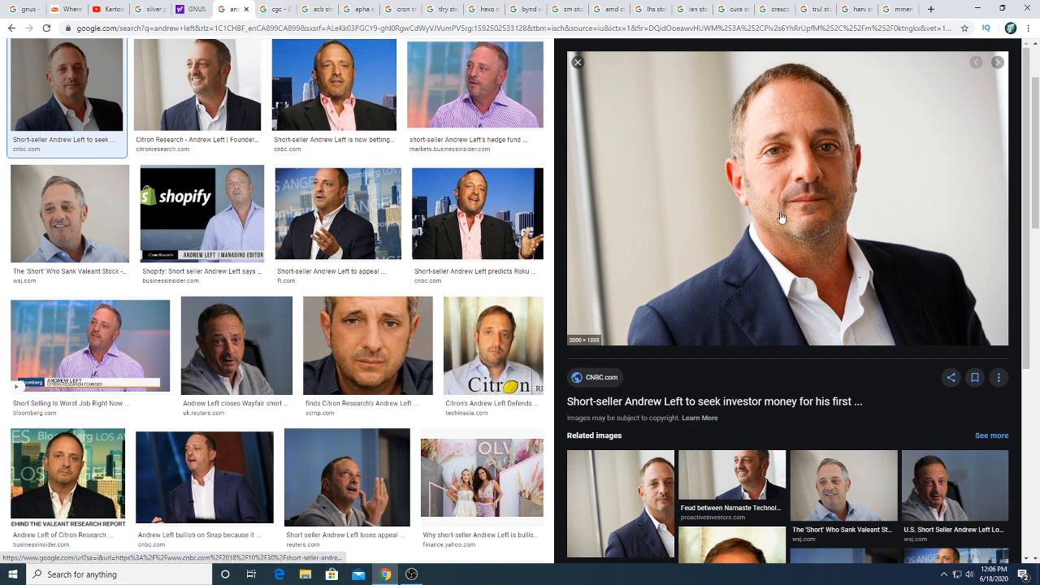
mouse_move(821, 371)
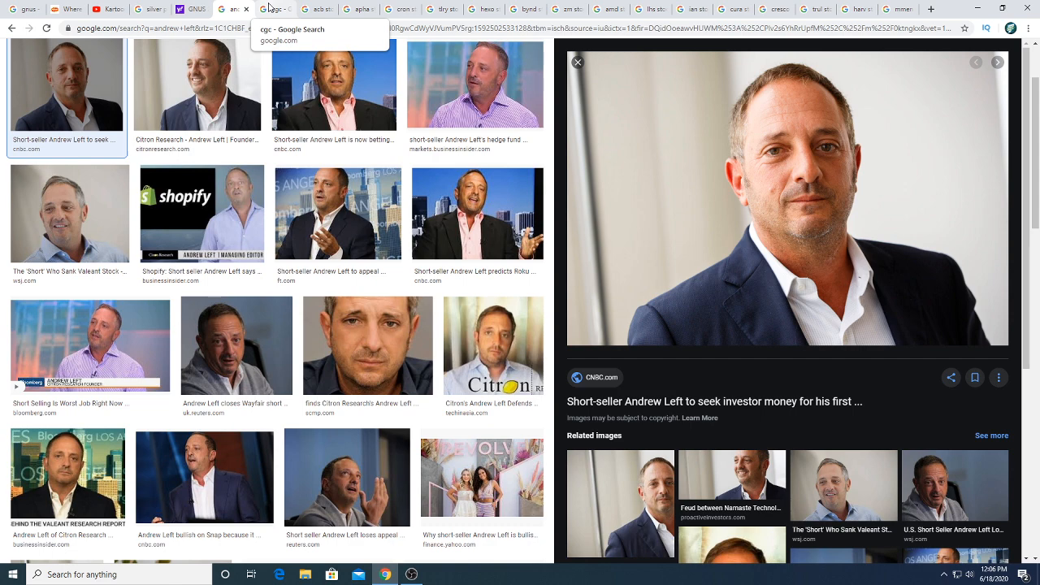
click(277, 9)
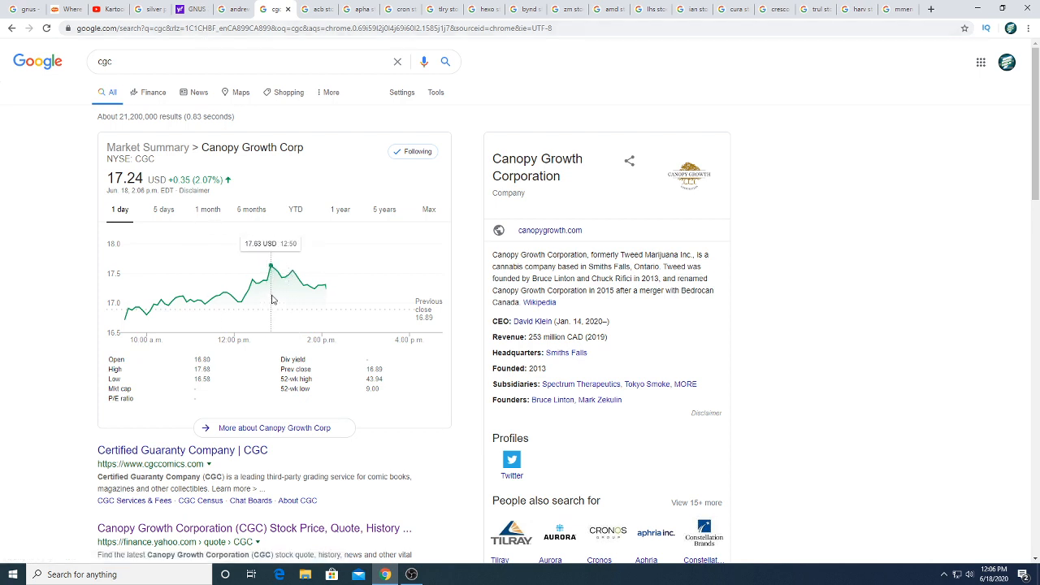
mouse_move(280, 291)
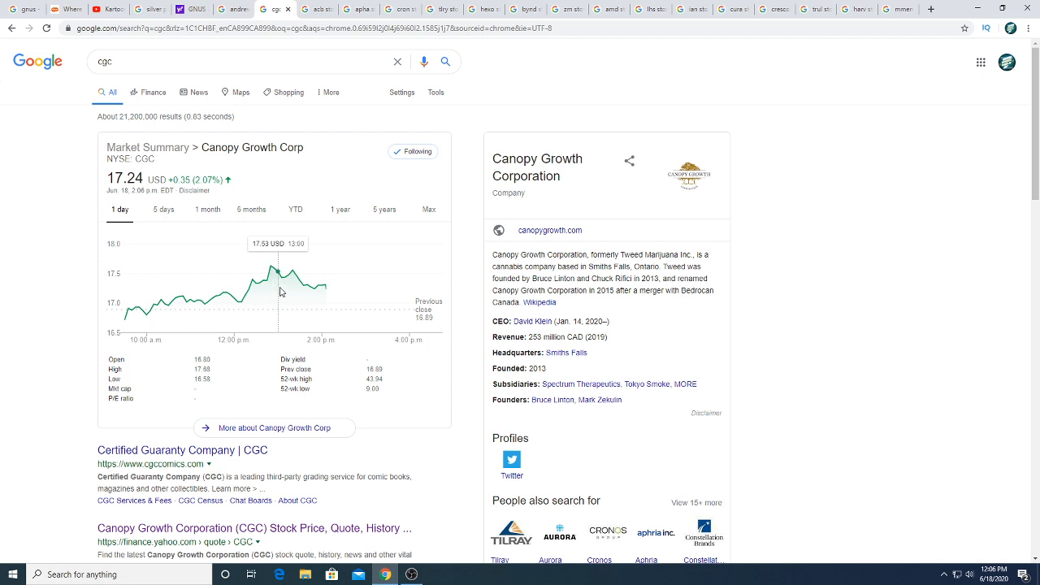
mouse_move(301, 282)
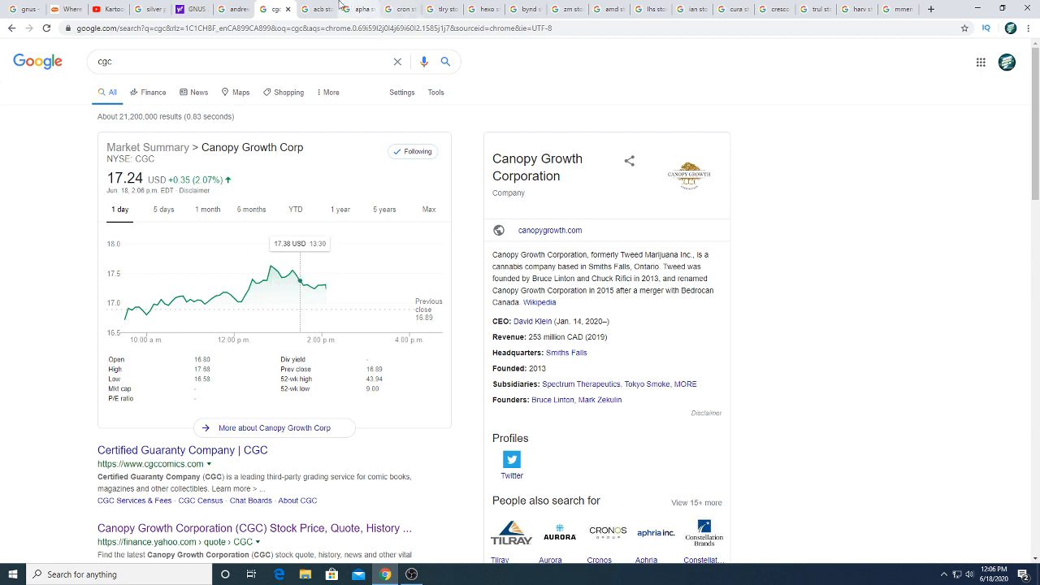
mouse_move(317, 9)
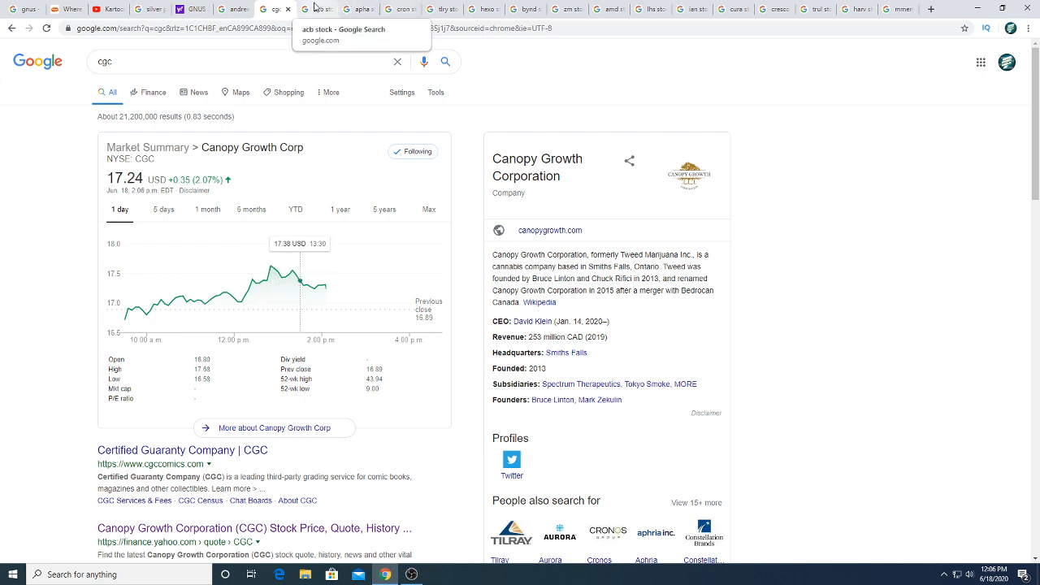
View the Aurora, Aphria, Cronos and Tilray market summaries in turn, ending on TLRY
click(321, 9)
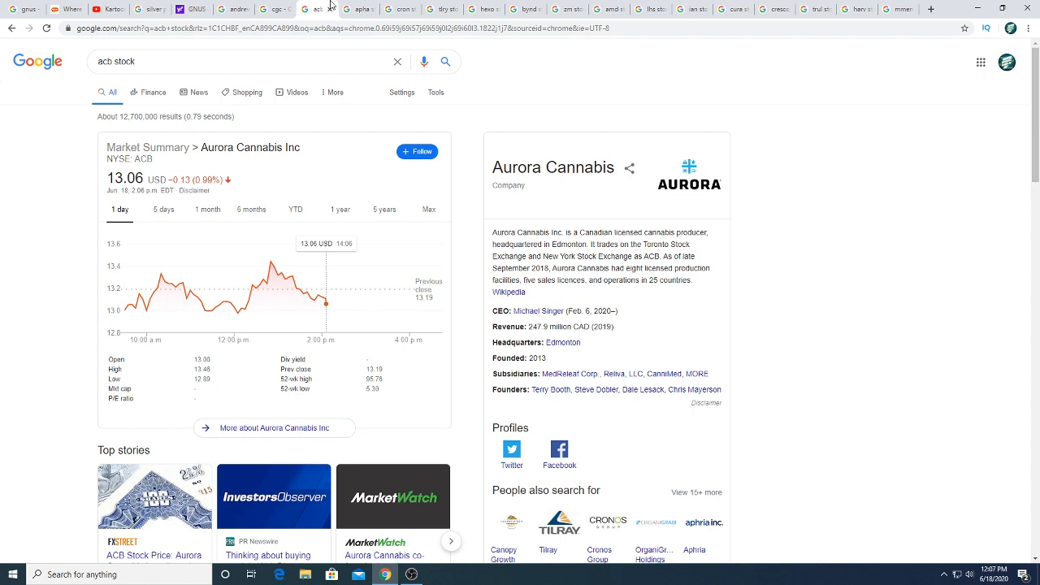
click(356, 8)
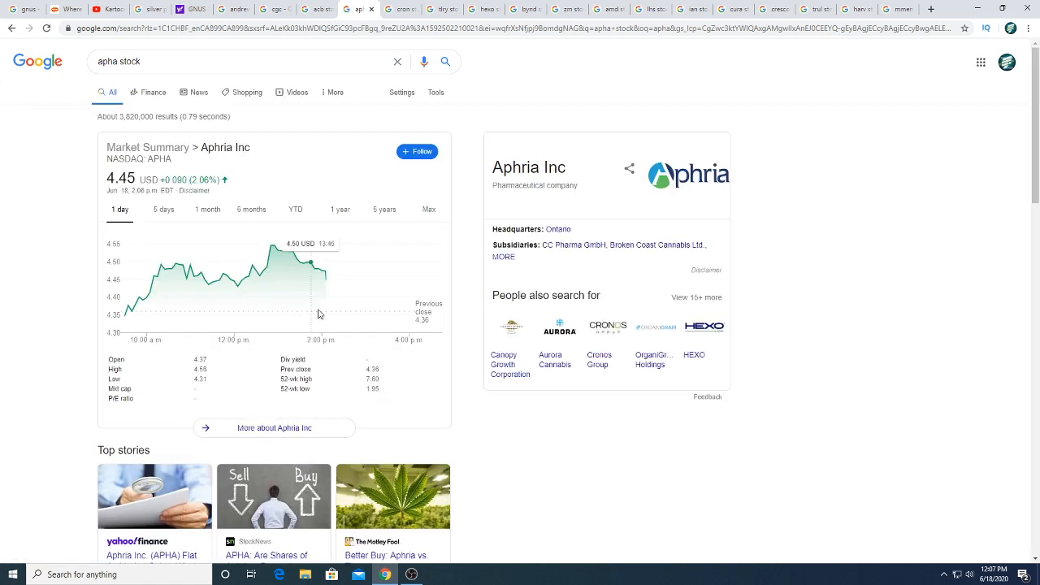
click(400, 9)
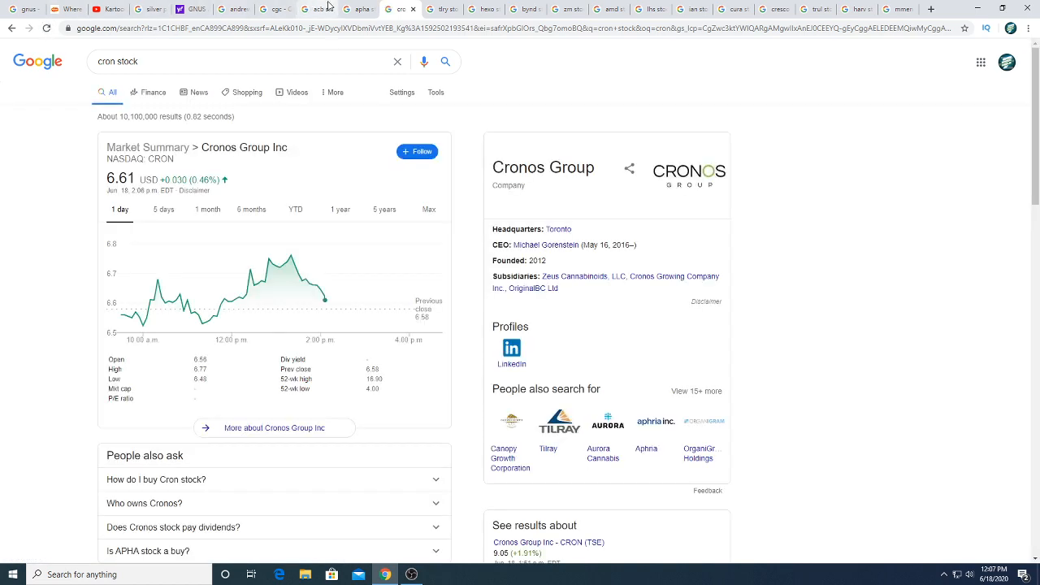
mouse_move(442, 9)
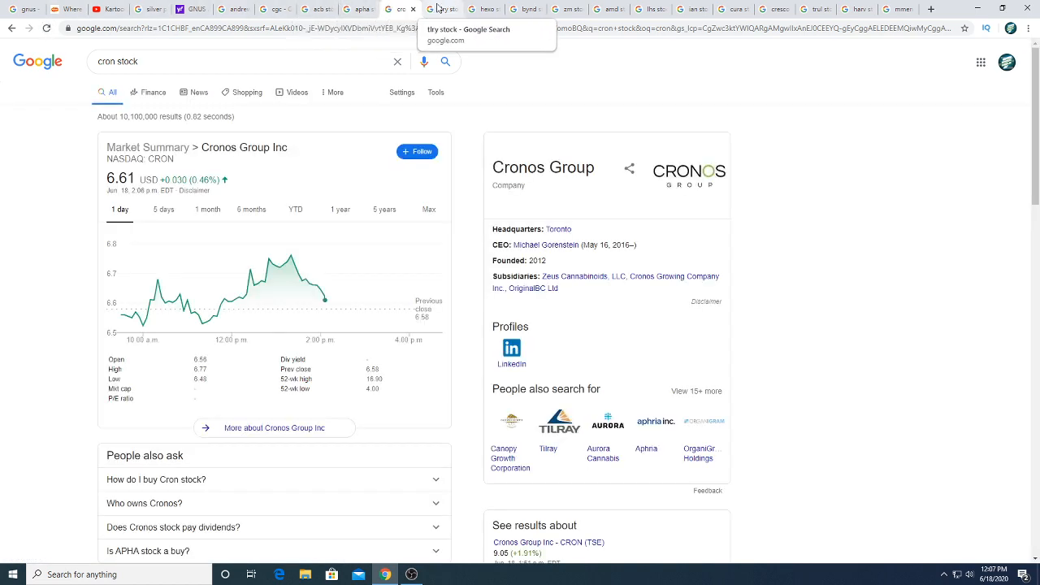
click(441, 9)
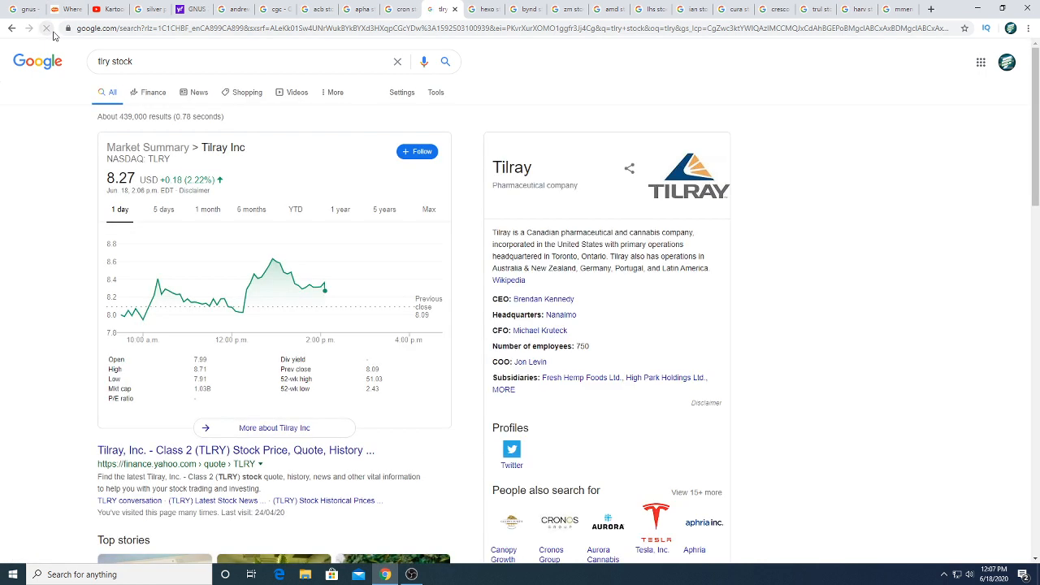
mouse_move(319, 264)
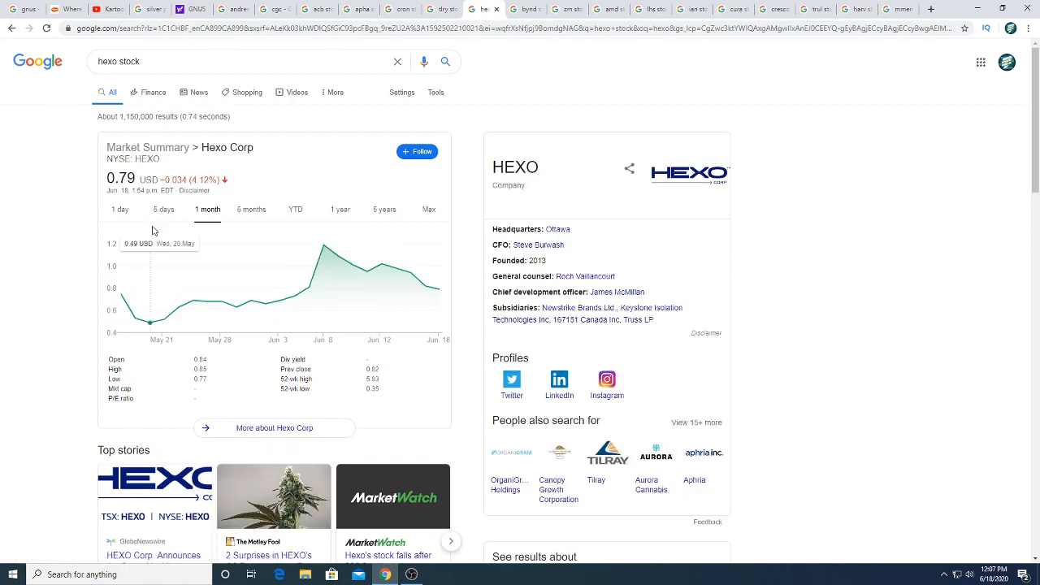
Show Hexo's one-day summary at 0.79 USD, then view Beyond Meat's BYND summary
click(120, 209)
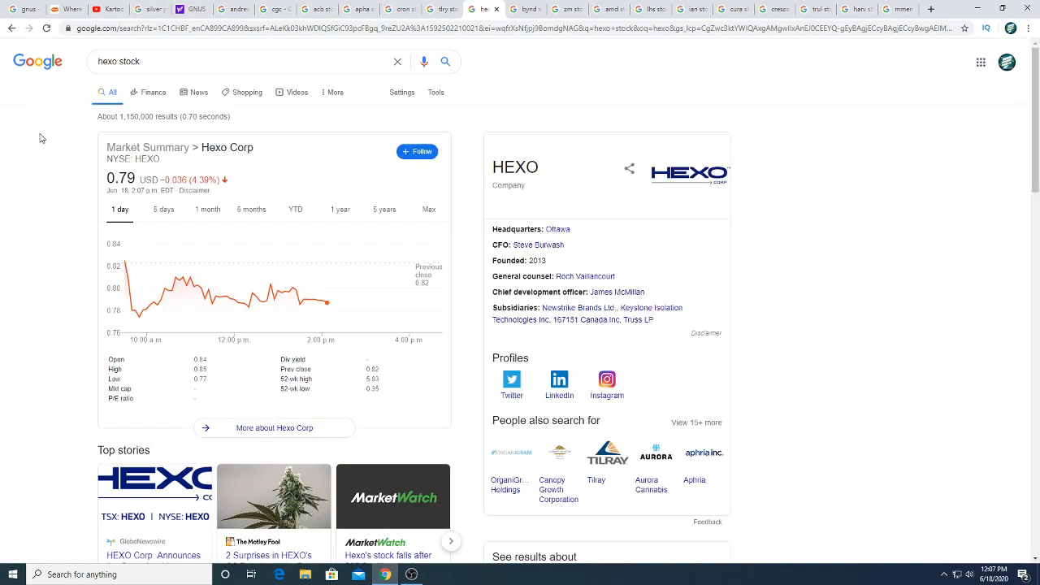
scroll(down, 3)
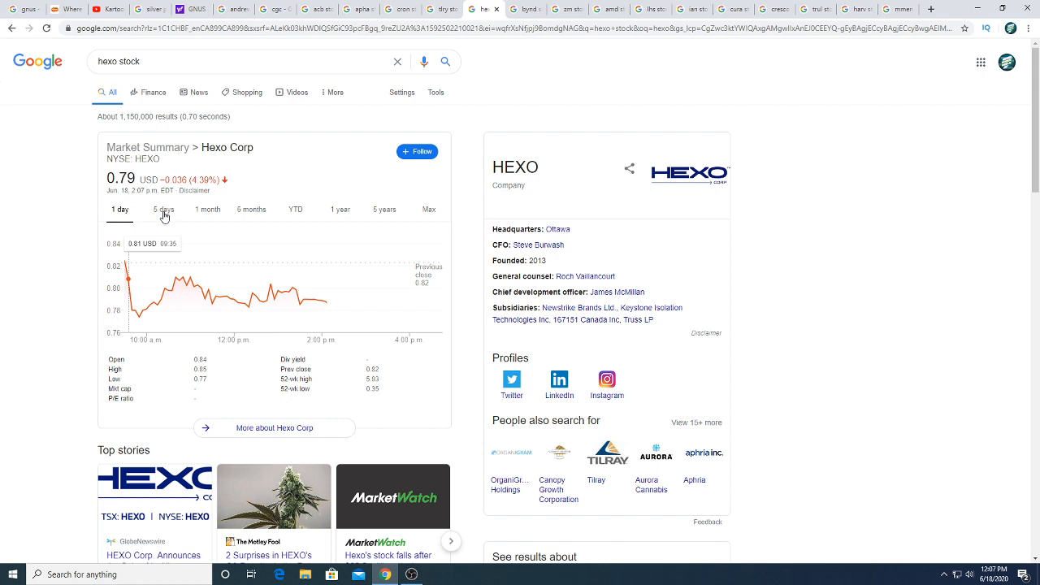
mouse_move(195, 209)
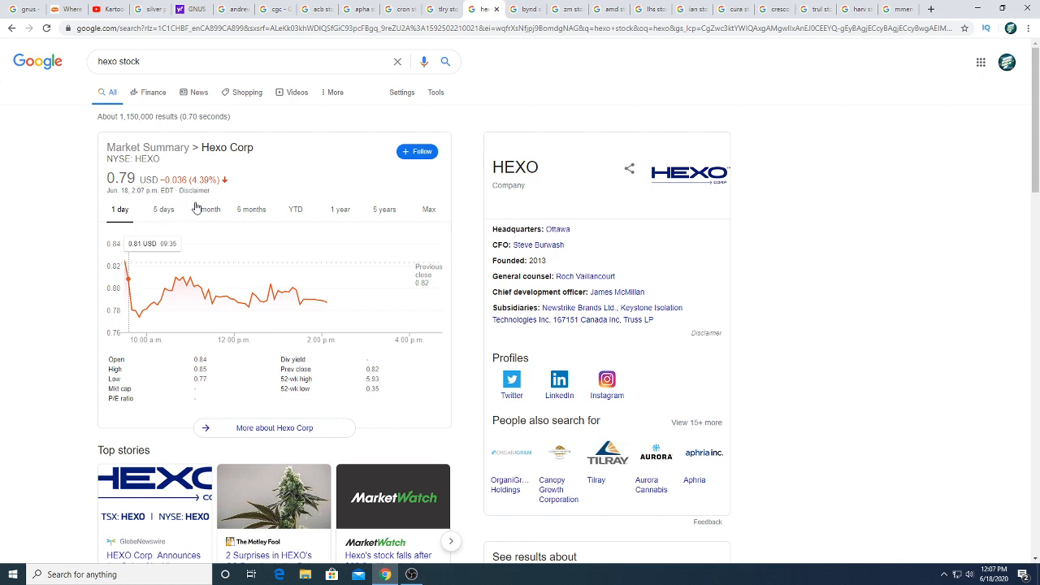
mouse_move(218, 203)
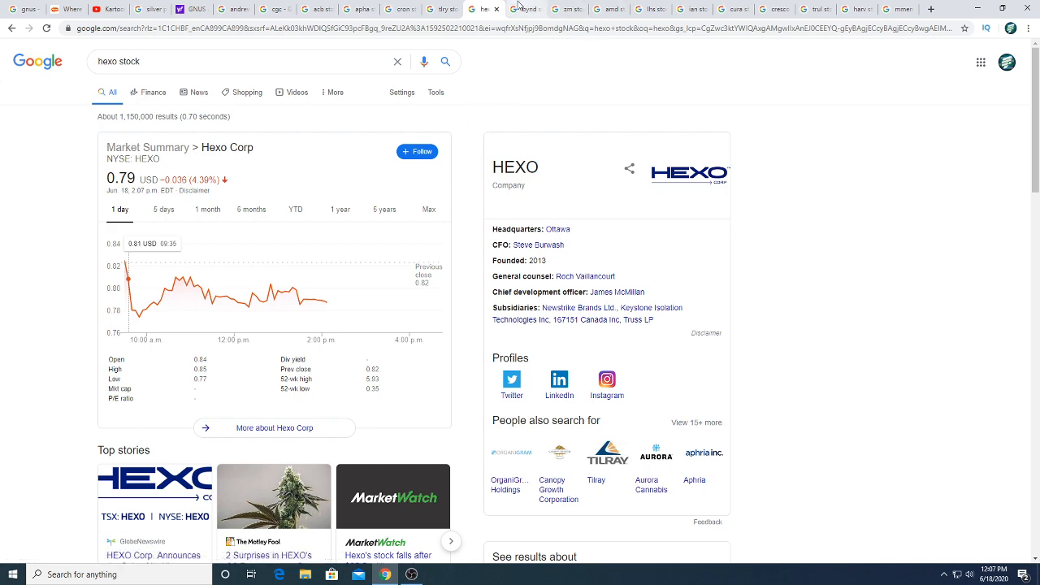
click(525, 9)
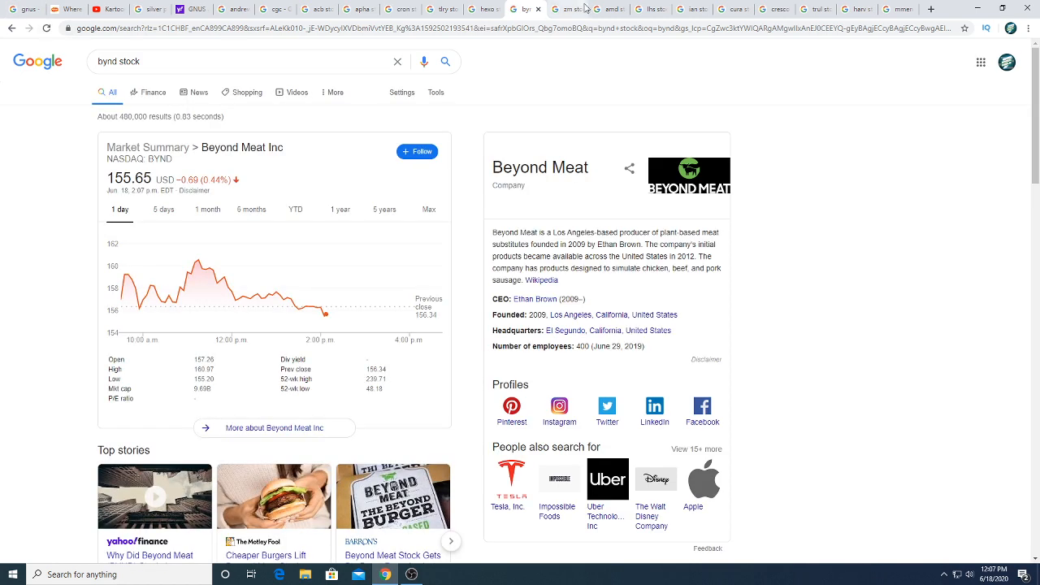
Switch to the Zoom ZM results and search for 'nikola stock' instead
click(557, 9)
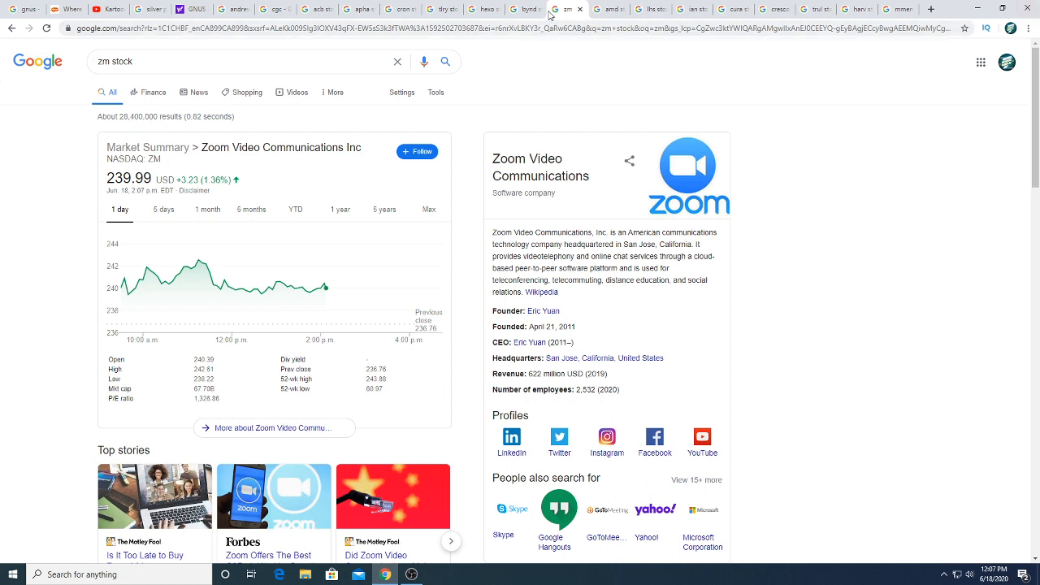
click(244, 60)
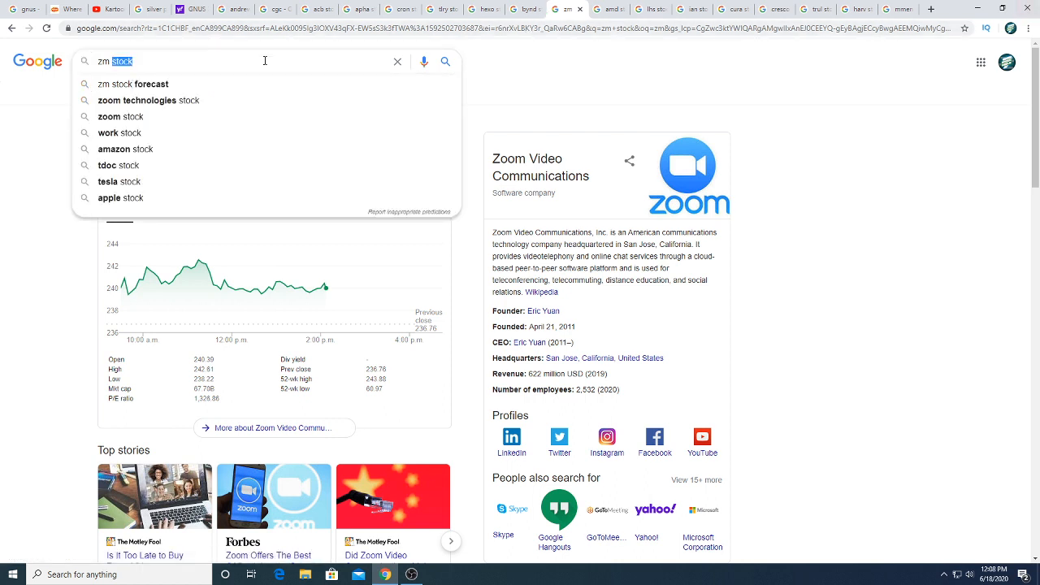
text(t)
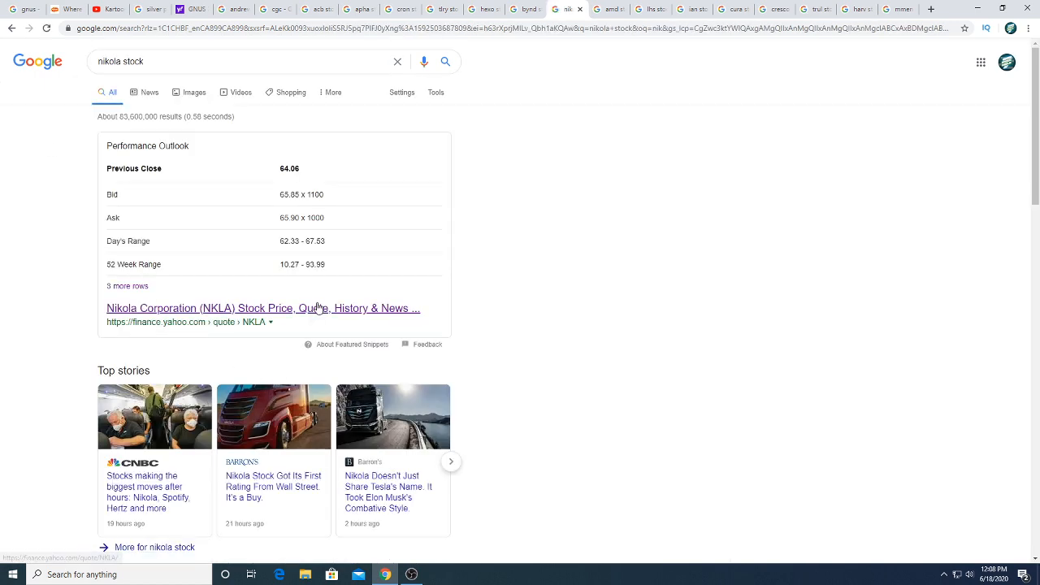
Open Nikola's Yahoo Finance quote, search 'nio', then view the Liberty Health Sciences tab
click(263, 308)
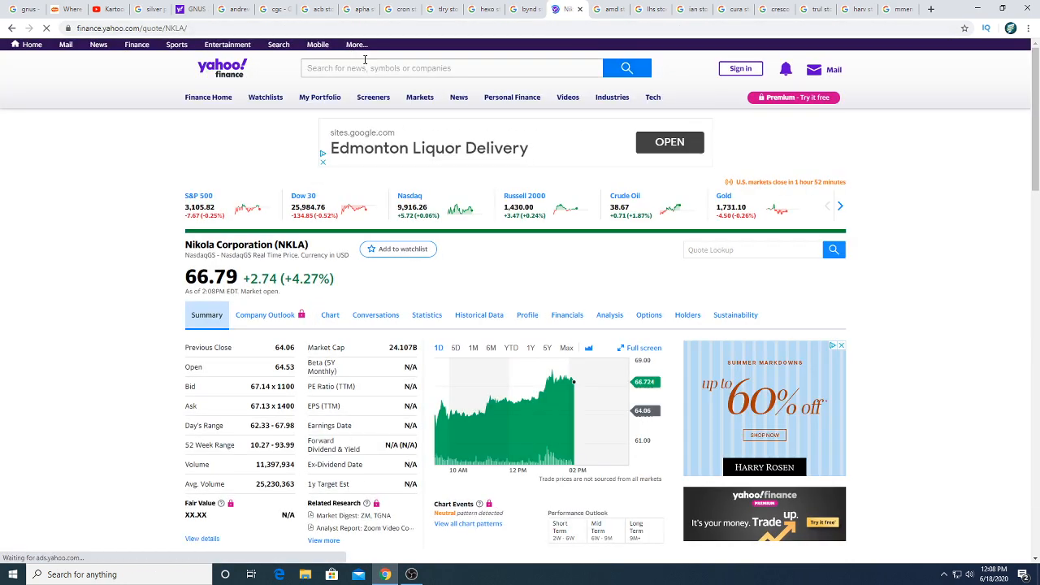
text(nio)
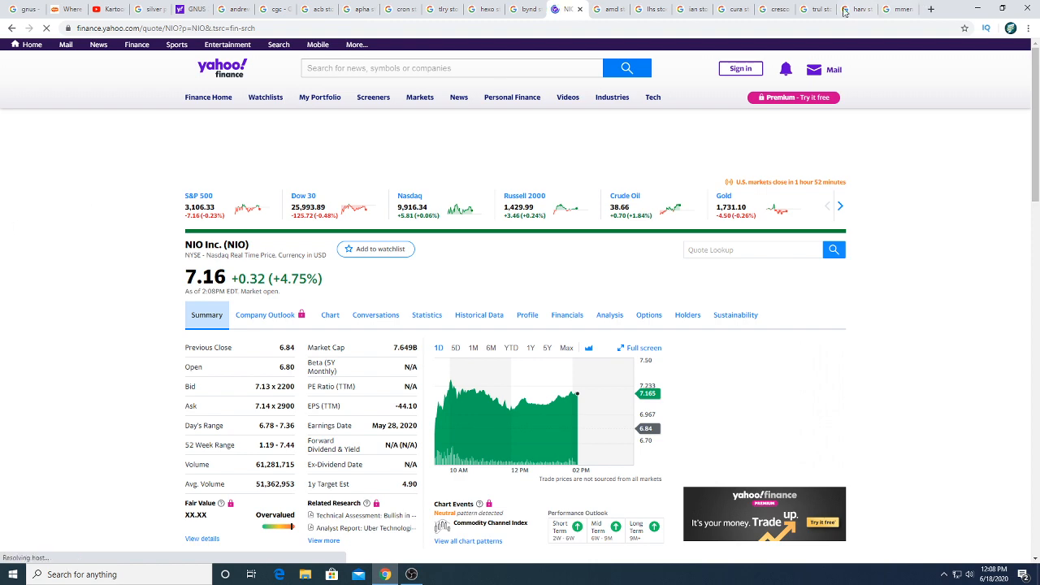
click(608, 9)
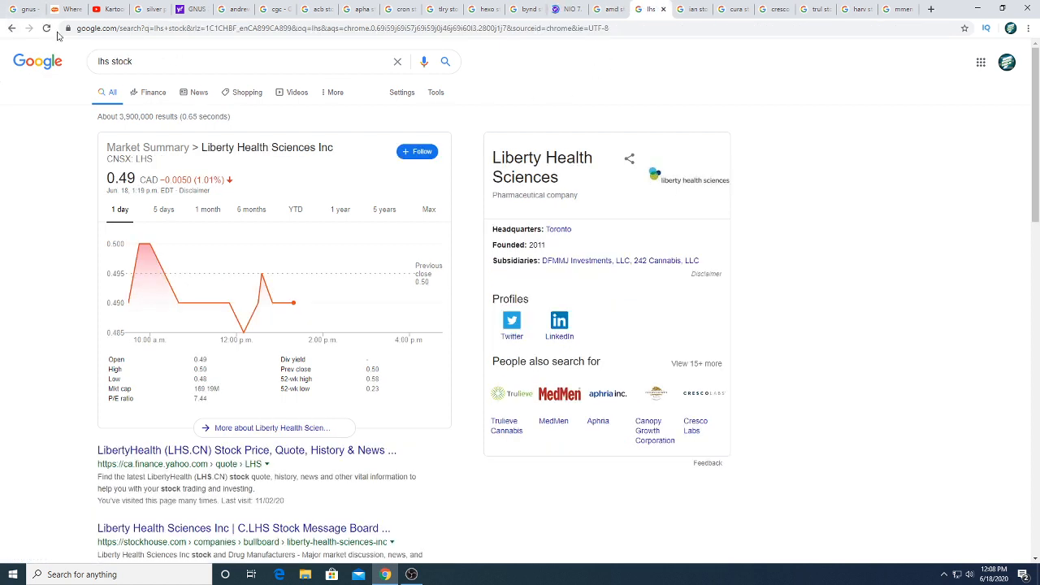
View the iAnthus, Curaleaf, Cresco Labs and MedMen summaries, then reload MedMen's results
click(47, 28)
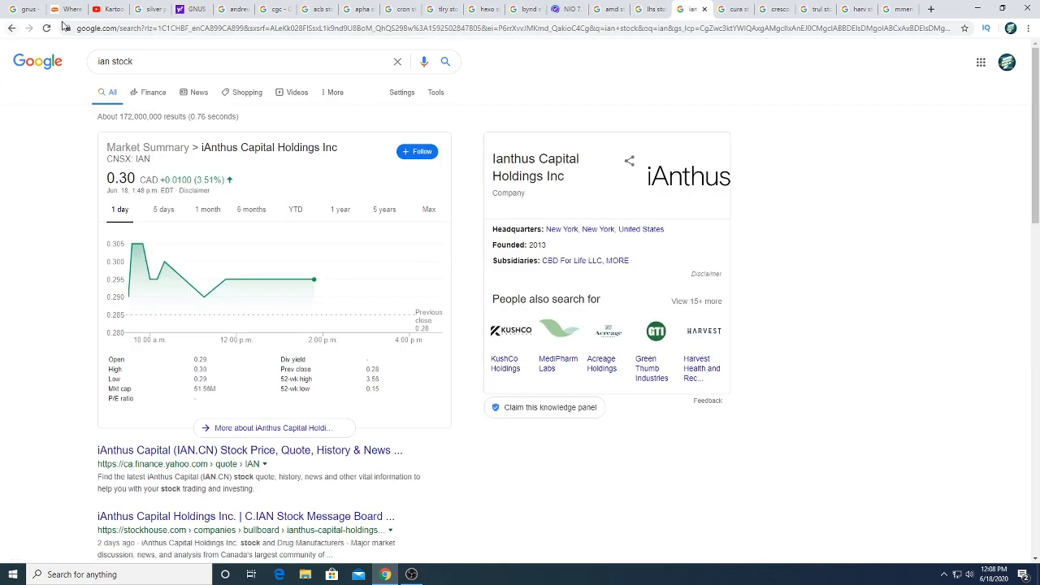
click(46, 27)
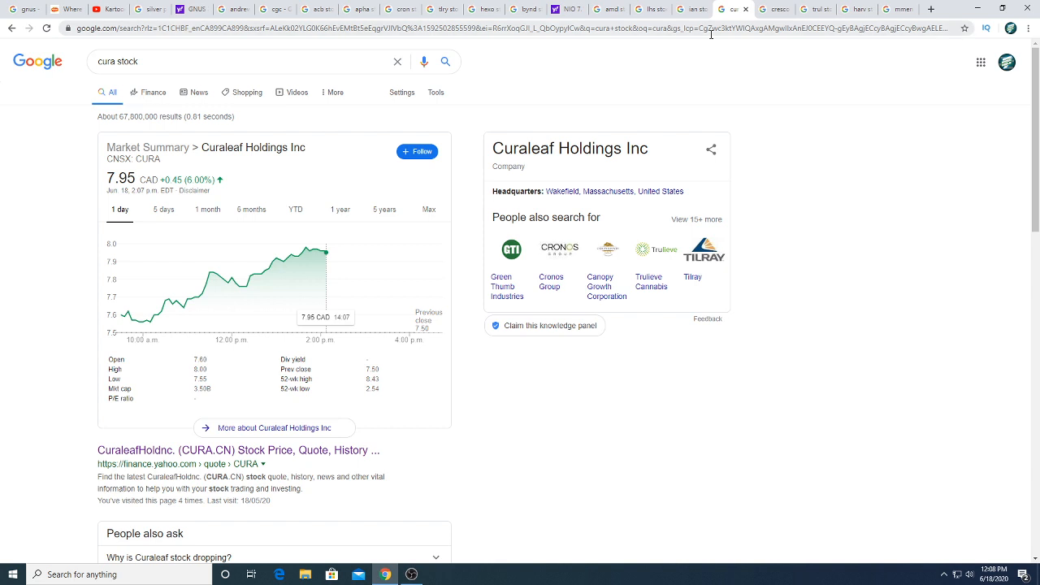
mouse_move(776, 9)
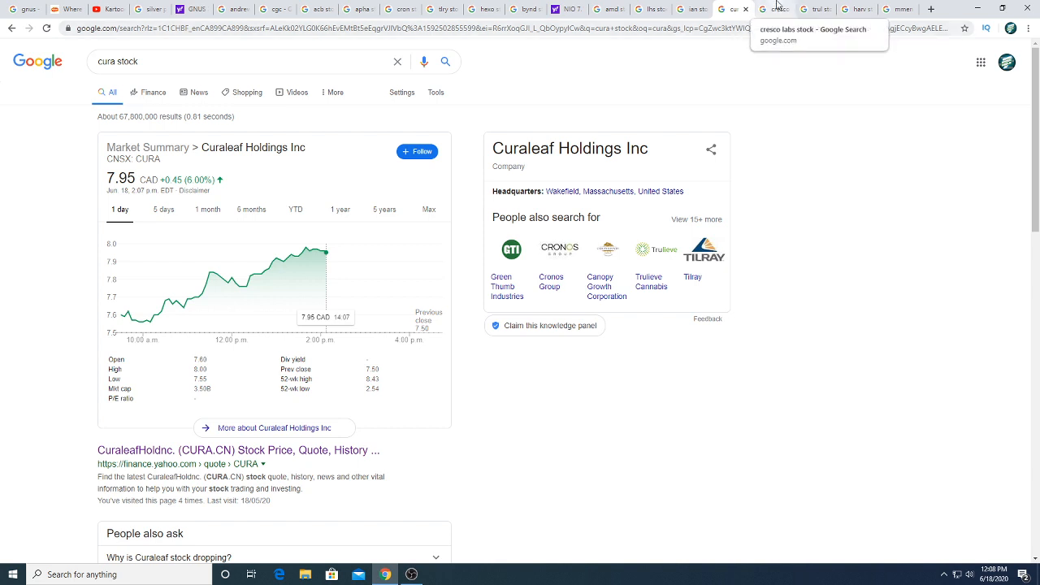
click(773, 9)
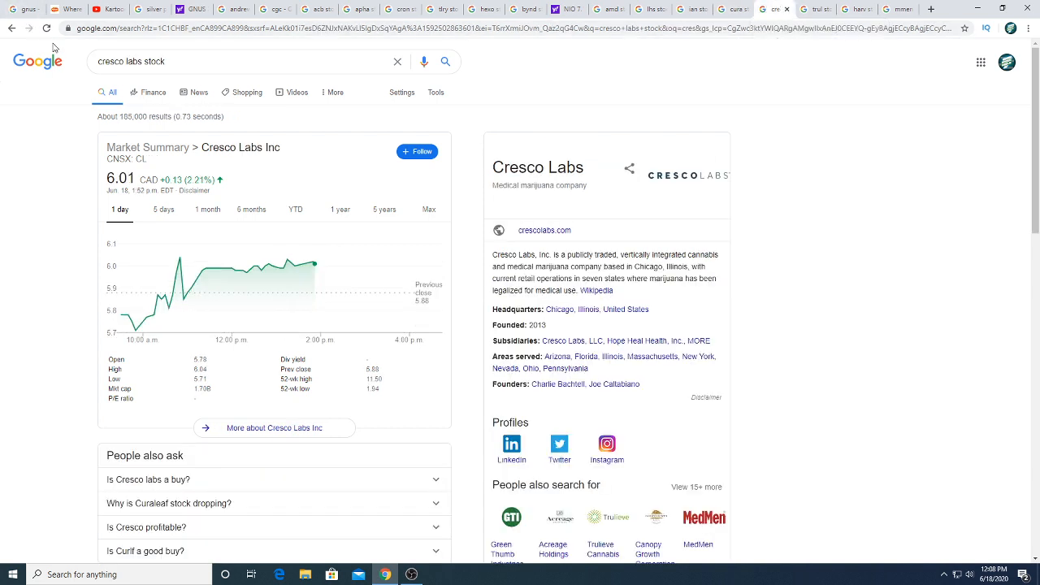
click(47, 28)
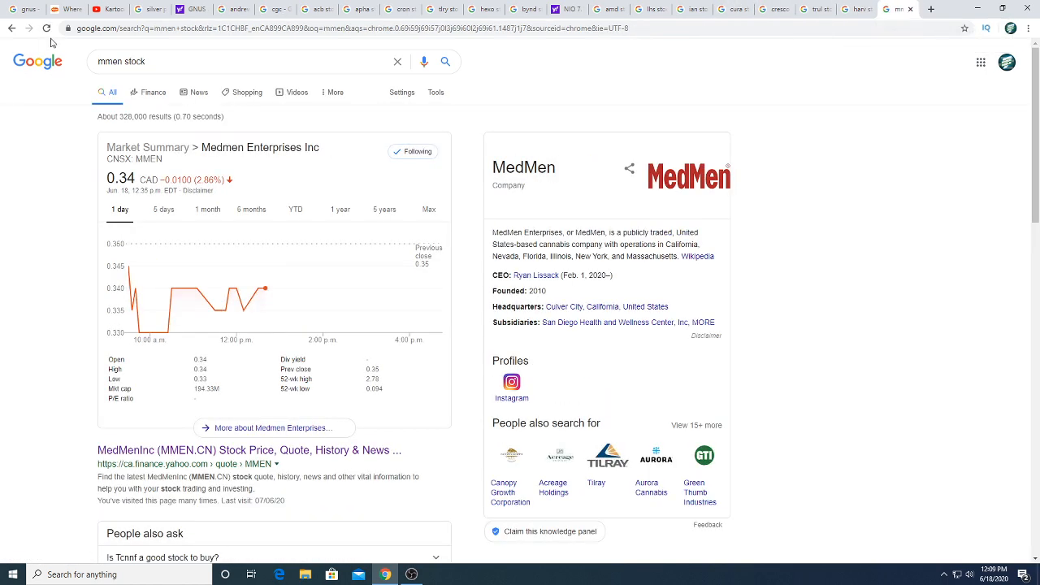
click(47, 27)
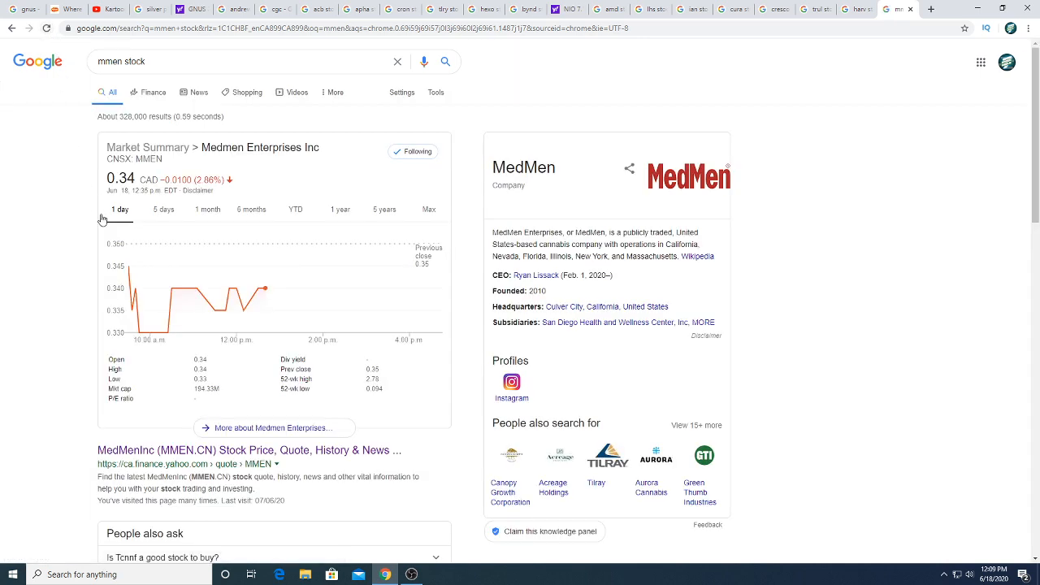
mouse_move(136, 289)
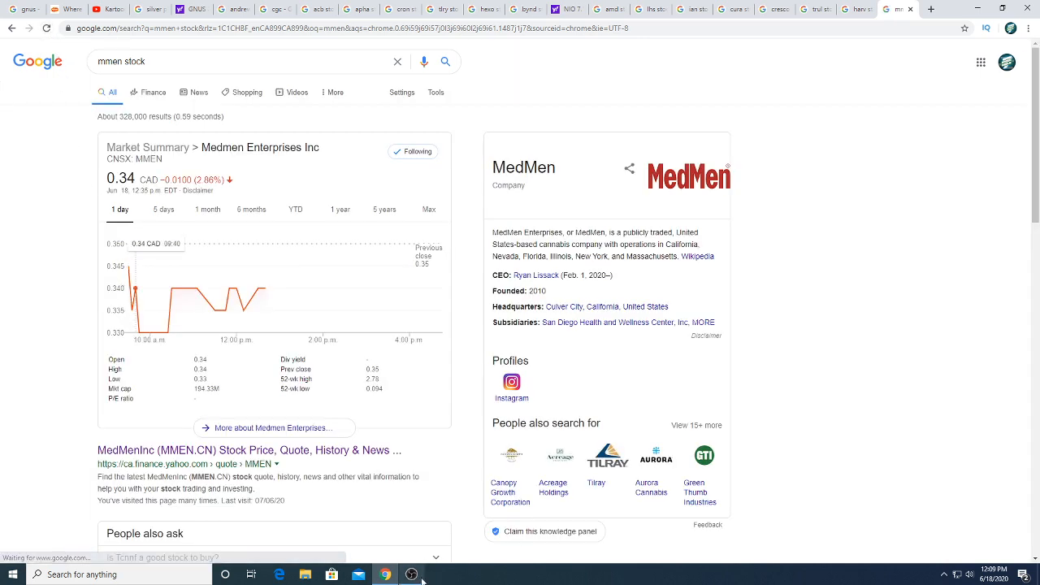
Switch to the Canopy Growth CGC summary at 17.25 USD
click(412, 575)
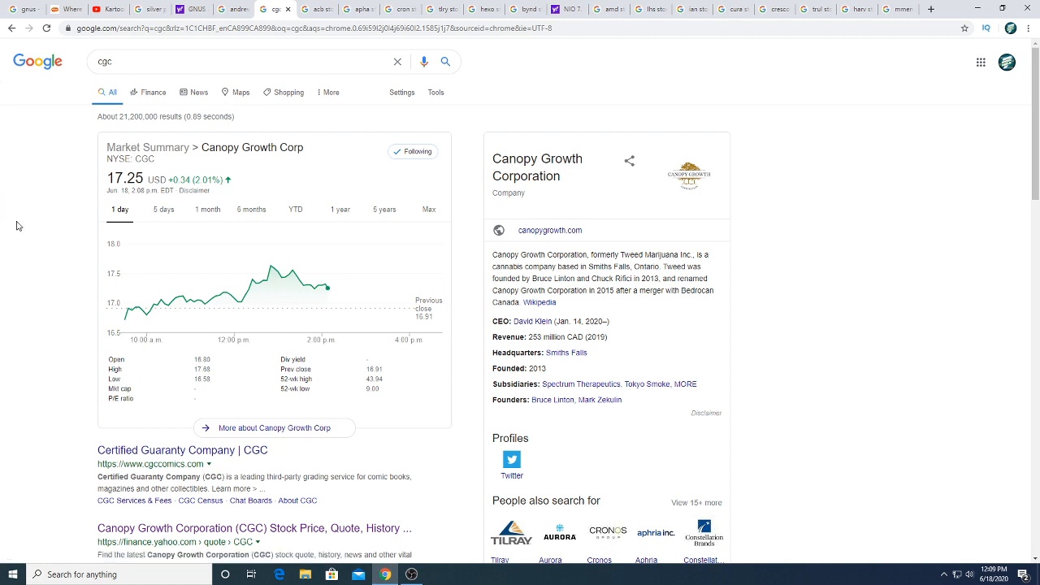
mouse_move(146, 316)
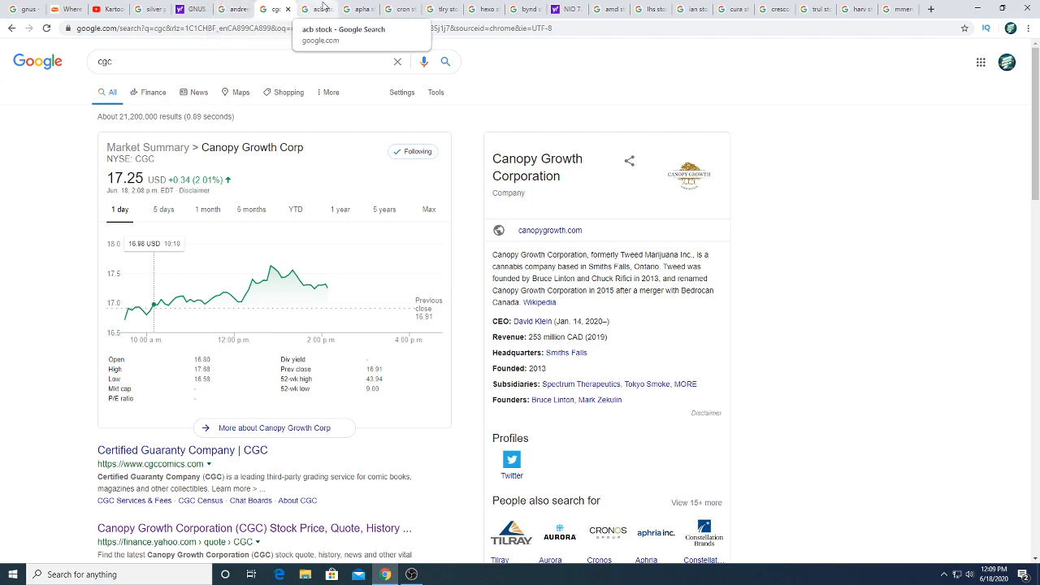
Switch to the 'acb stock' tab and reload the Aurora Cannabis results
click(316, 9)
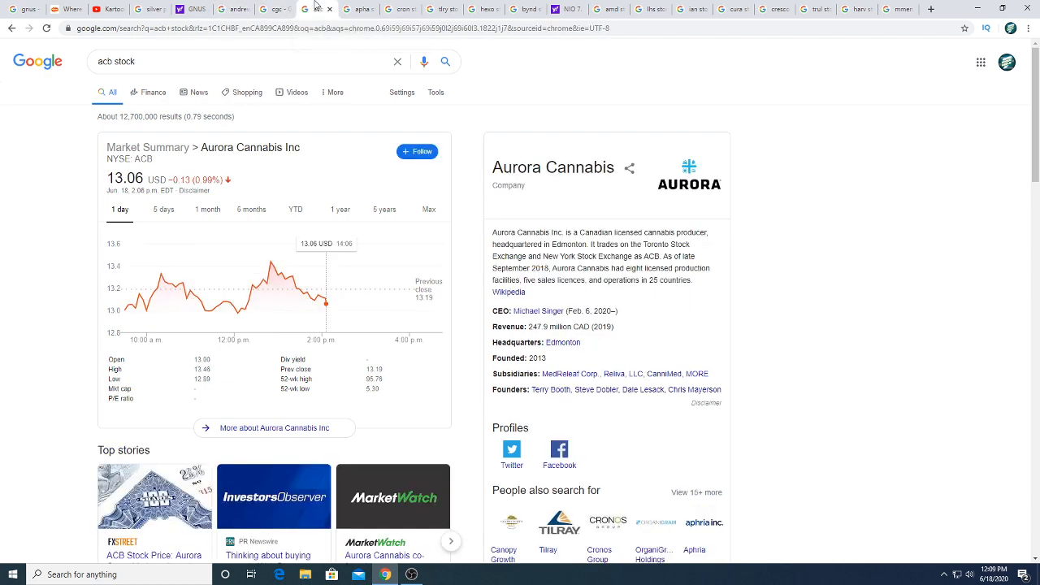
click(47, 29)
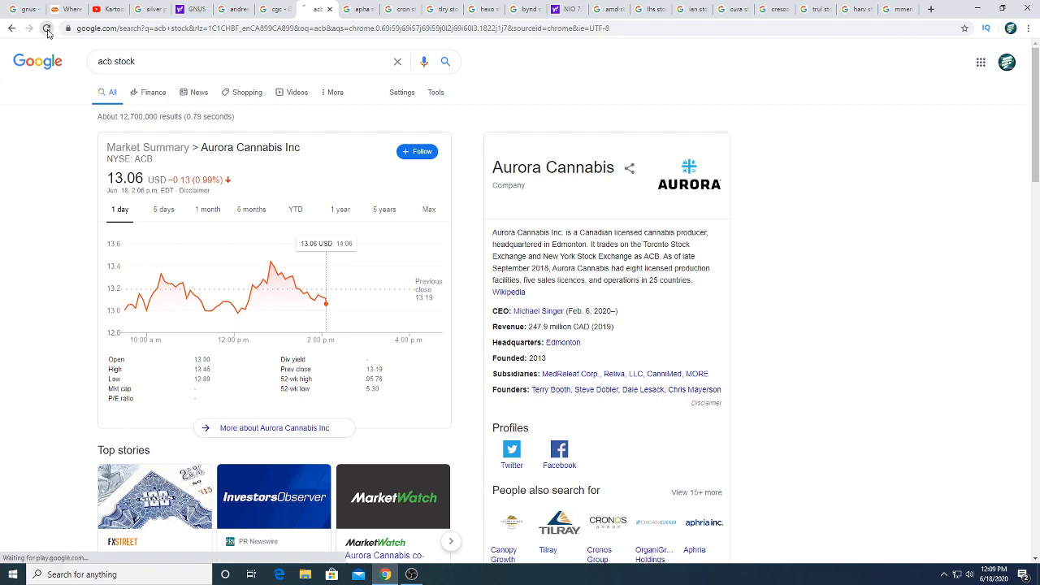
click(46, 29)
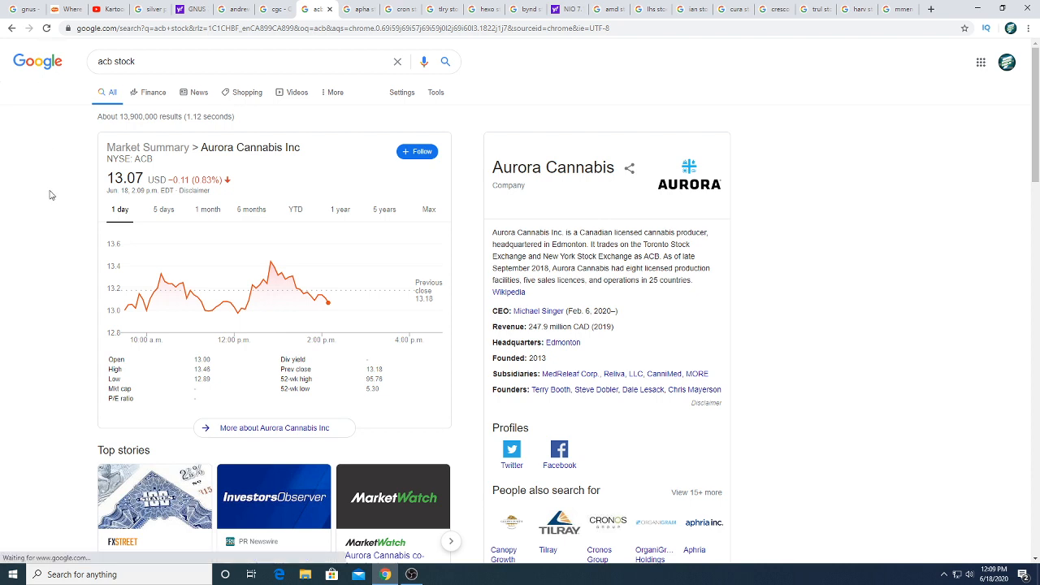
Step the ACB chart through 5 days and 1 month to 6 months
click(163, 209)
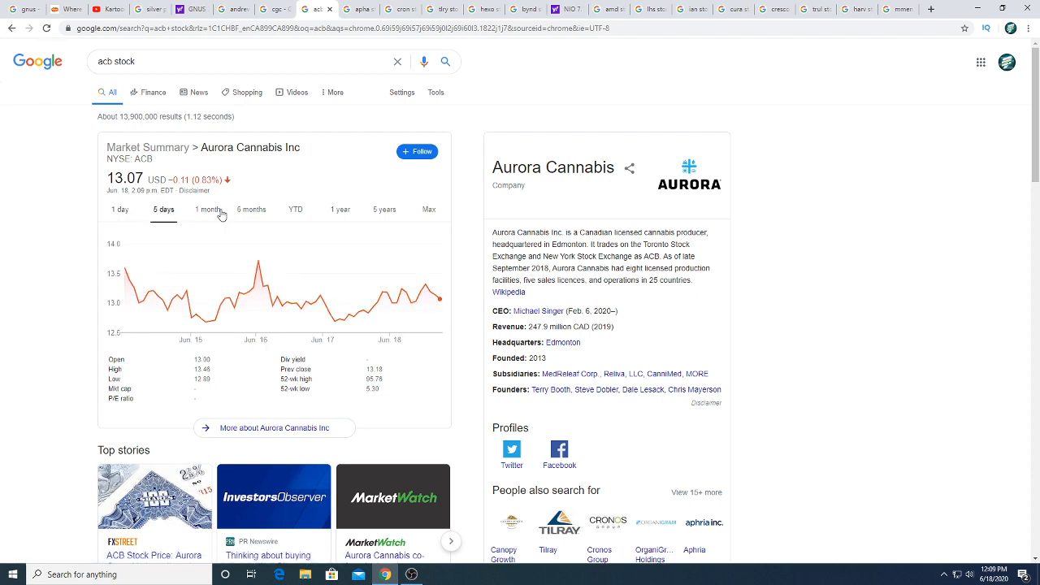
click(207, 210)
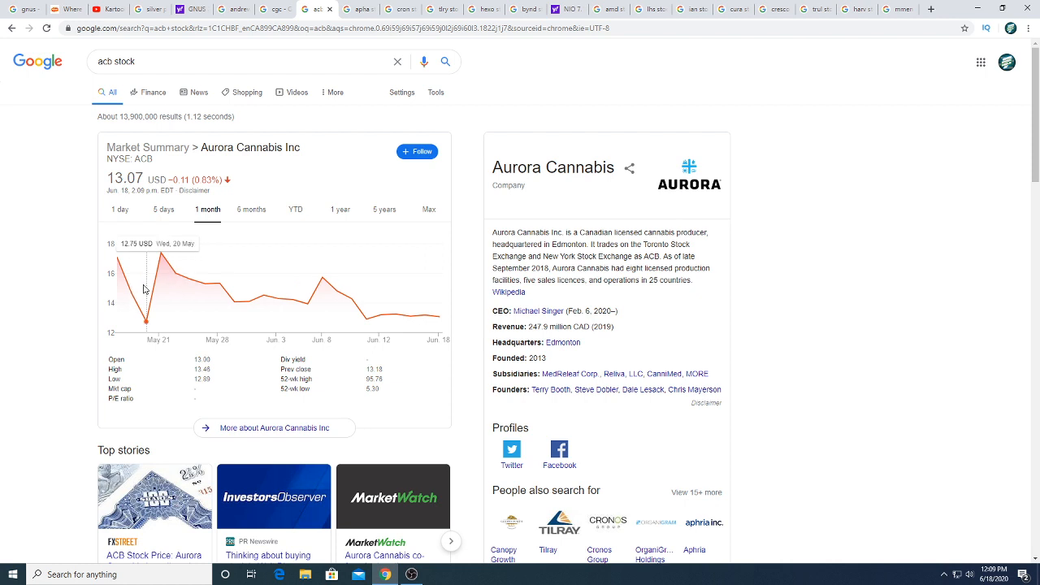
click(251, 209)
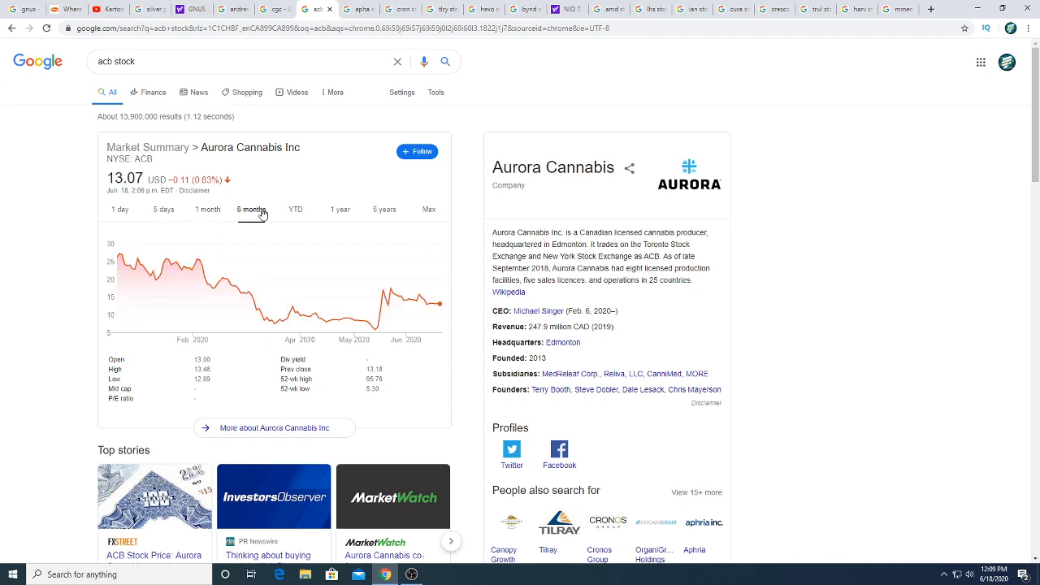
mouse_move(343, 317)
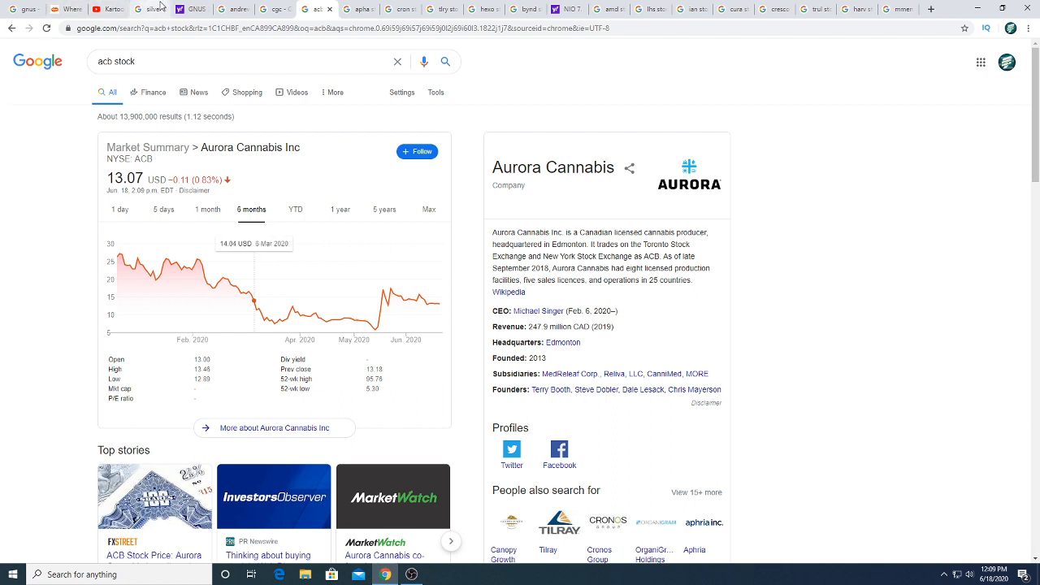
mouse_move(108, 9)
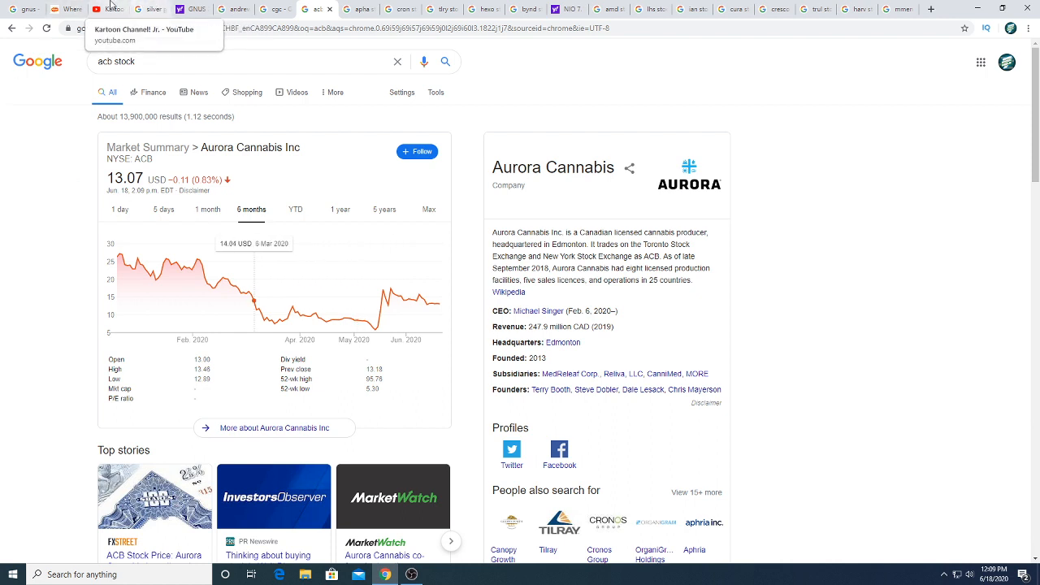
mouse_move(150, 9)
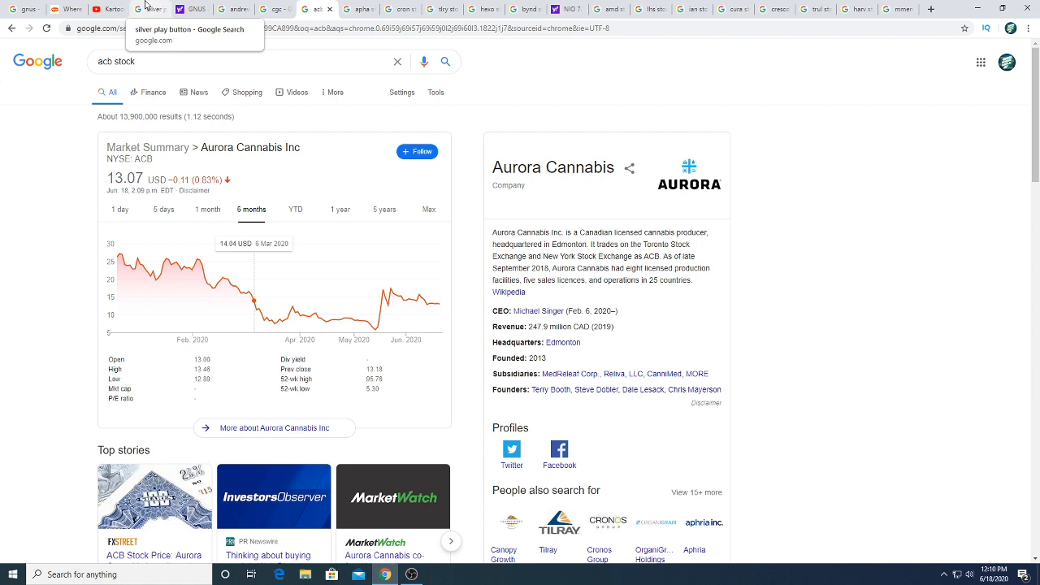